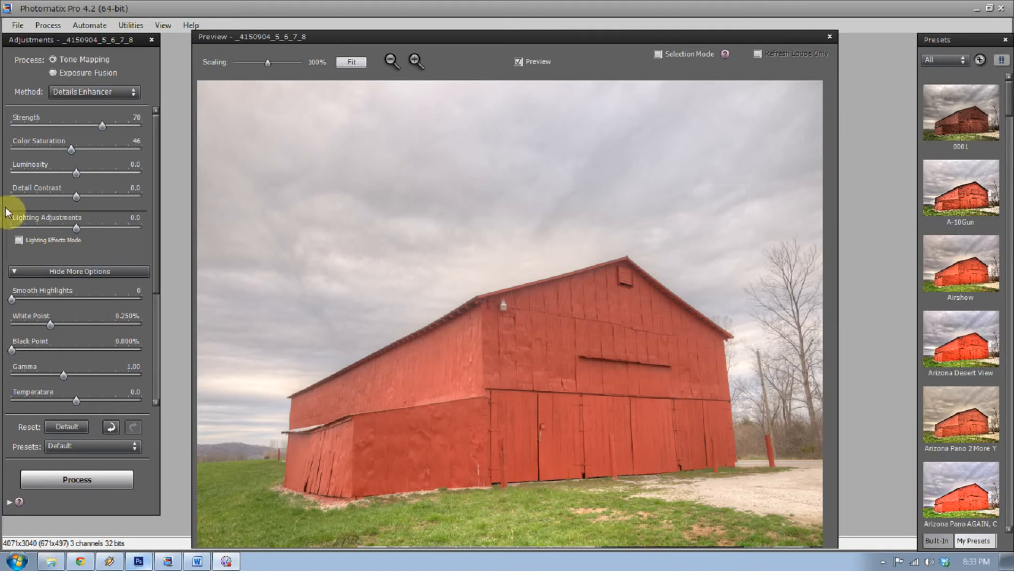
mouse_move(61, 217)
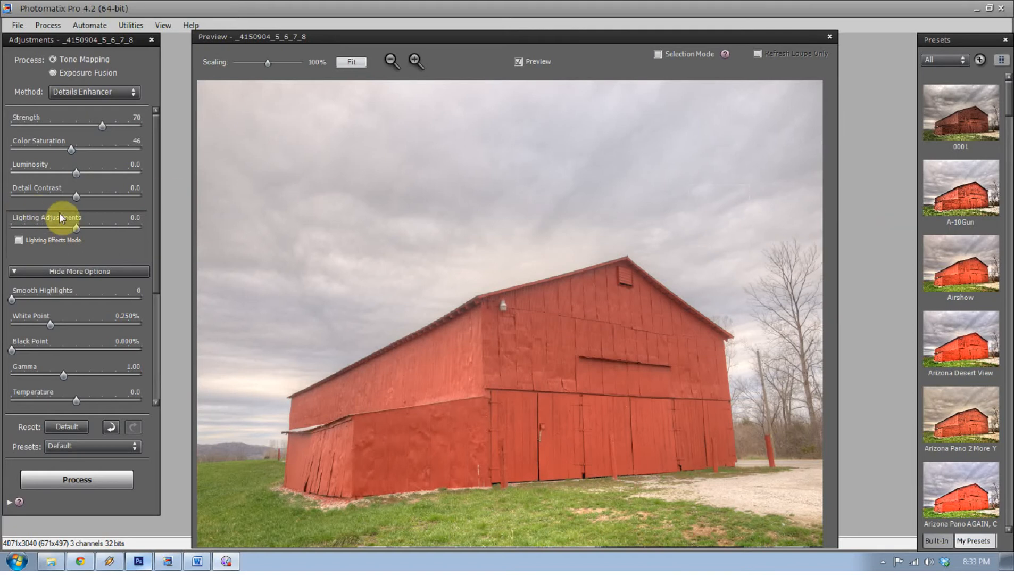
Step: Lower Luminosity to its minimum of -10.0 to darken the barn and sky
left_click_drag(76, 173, 13, 173)
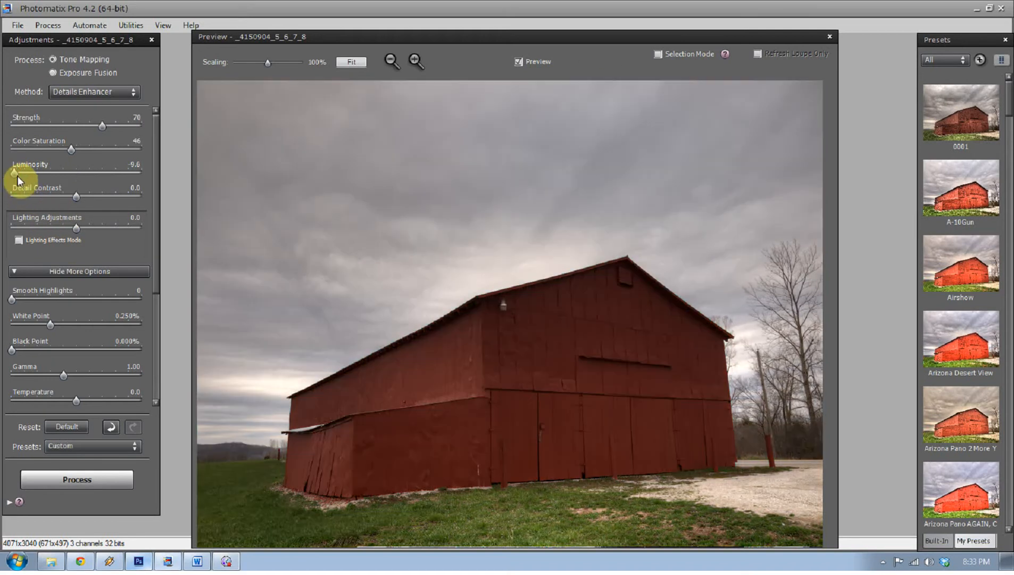
mouse_move(68, 215)
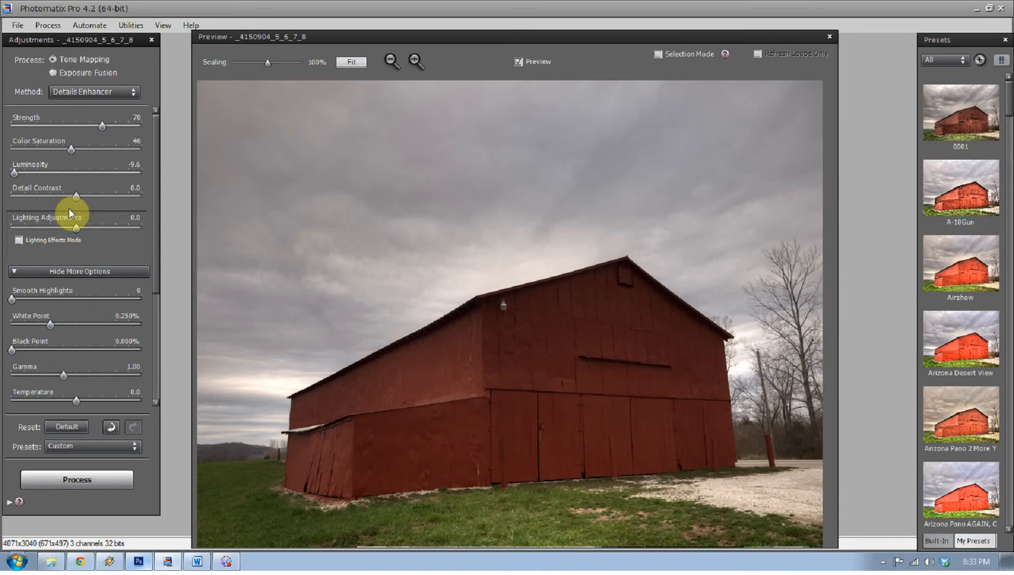
mouse_move(70, 245)
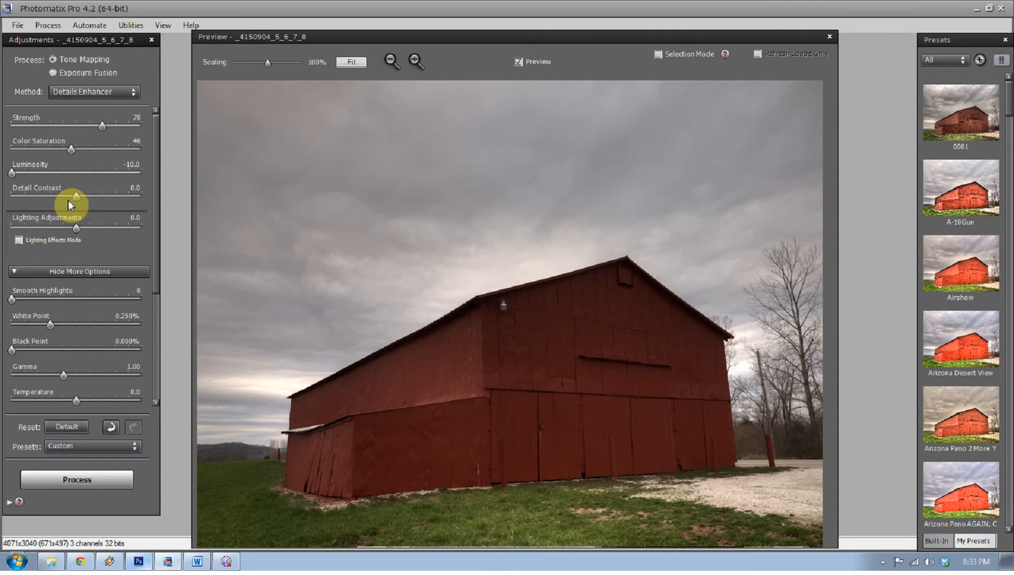
mouse_move(82, 183)
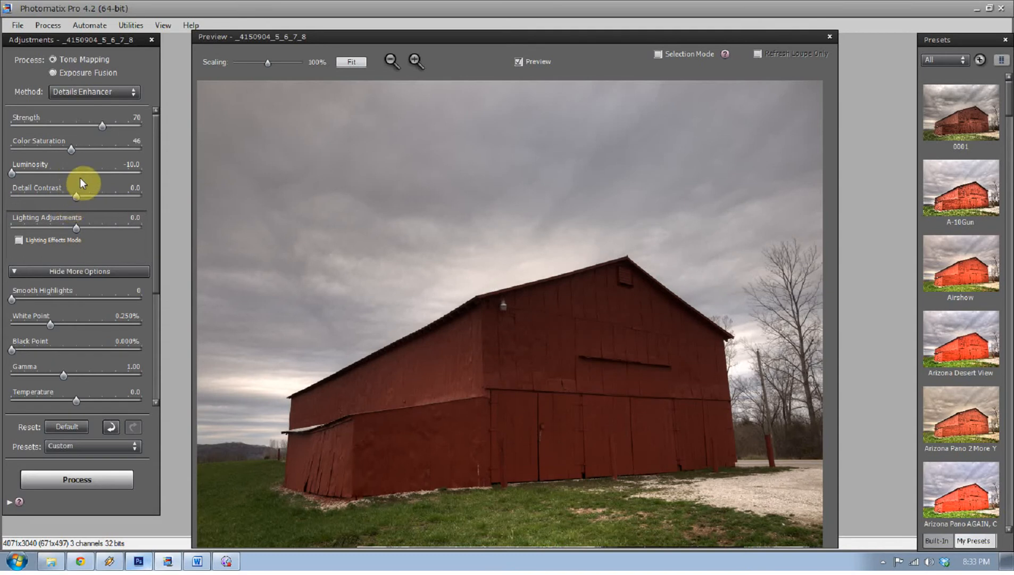
mouse_move(93, 236)
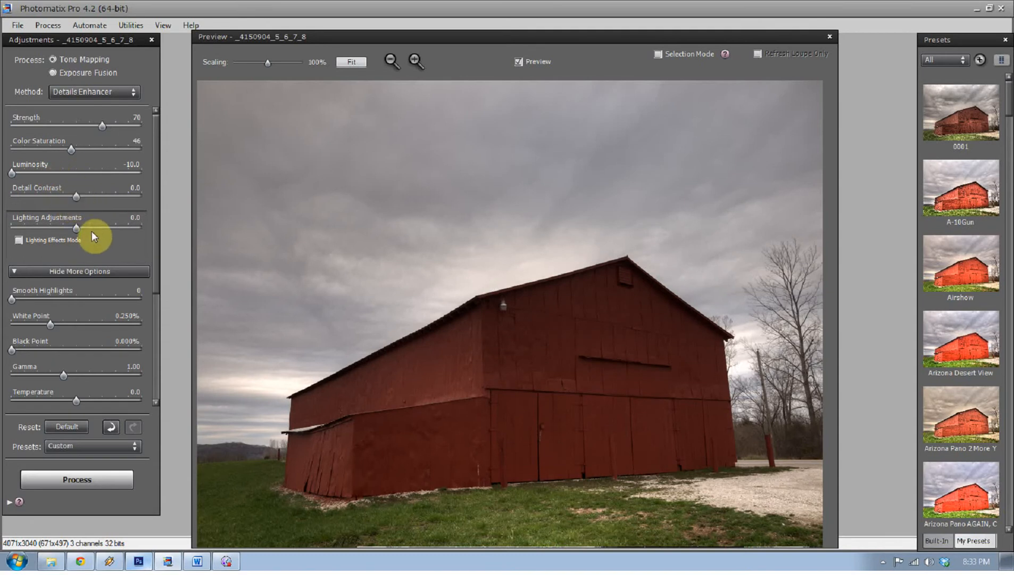
Step: Enable Lighting Effects Mode with a Surreal look and raise the White Point to 10.000%
left_click(19, 239)
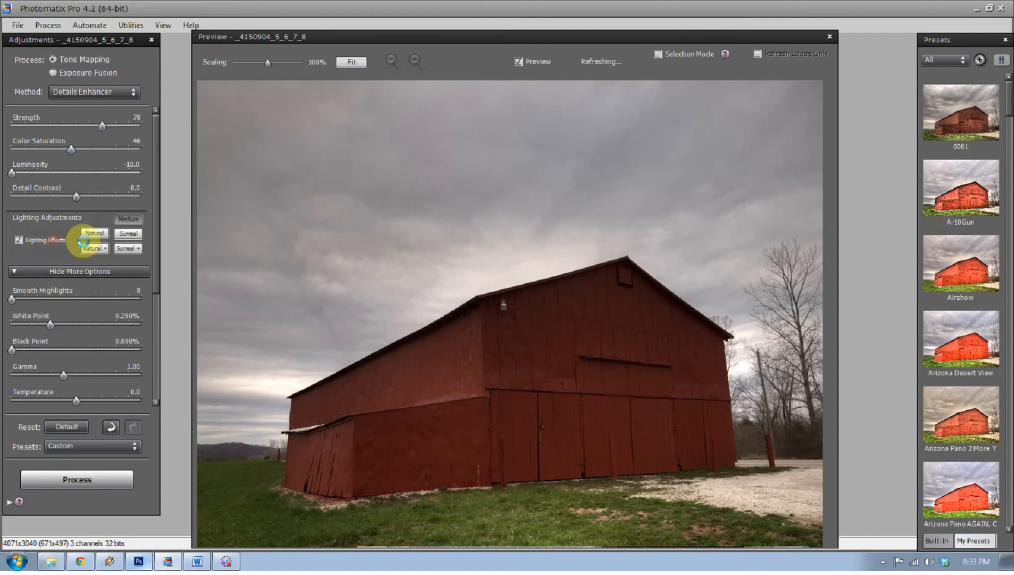
left_click(128, 233)
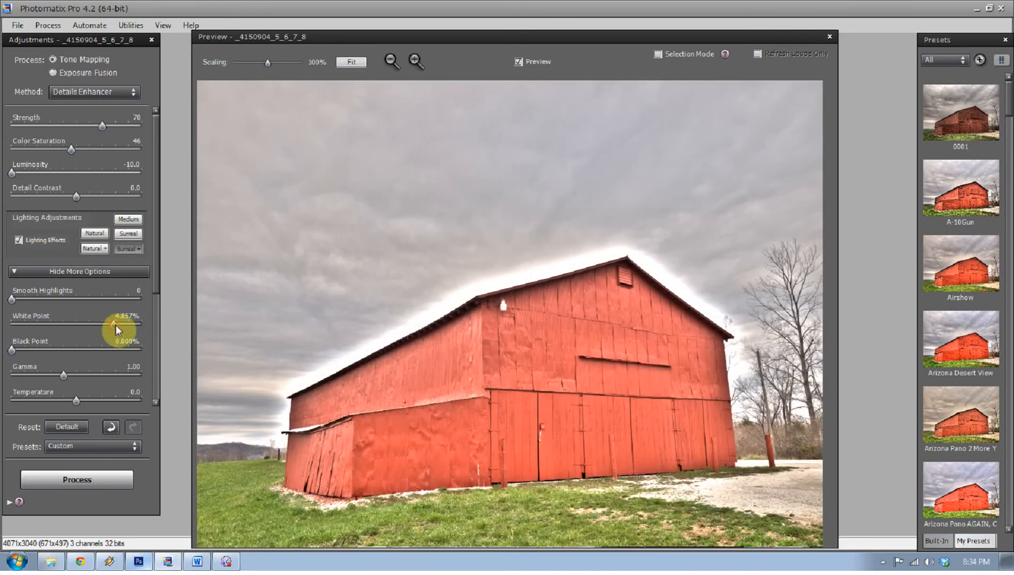
left_click_drag(115, 326, 140, 326)
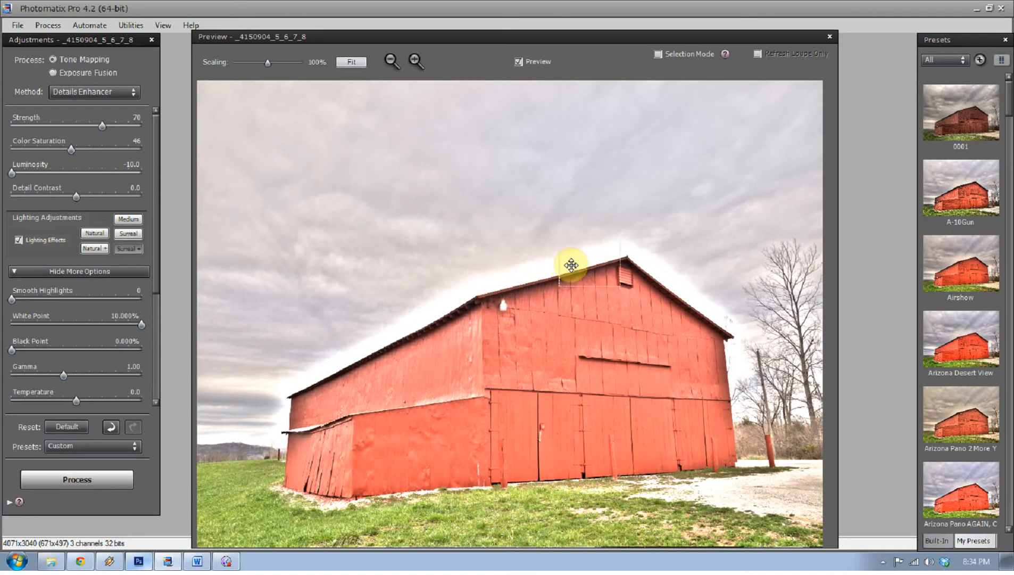
mouse_move(199, 364)
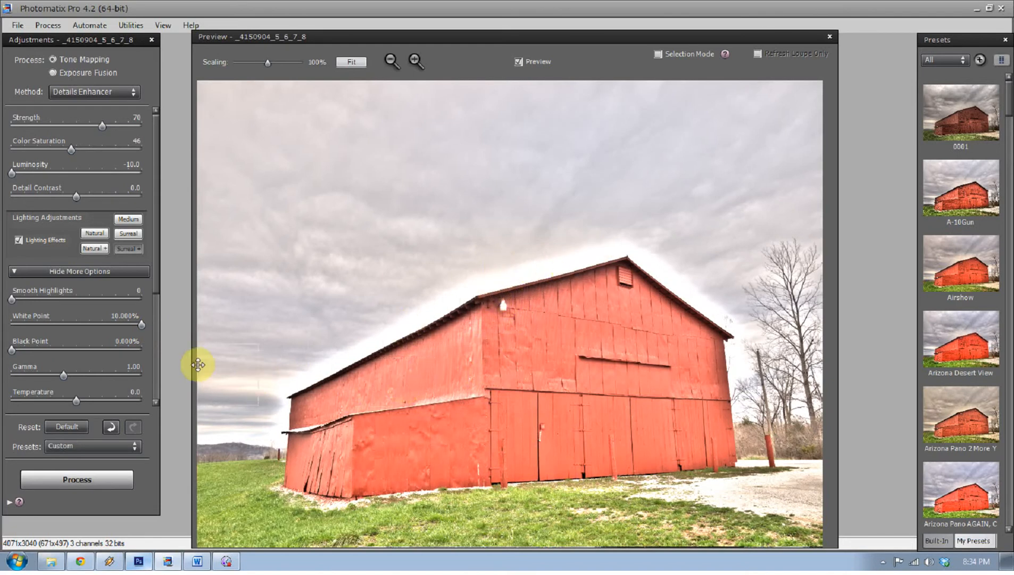
mouse_move(149, 335)
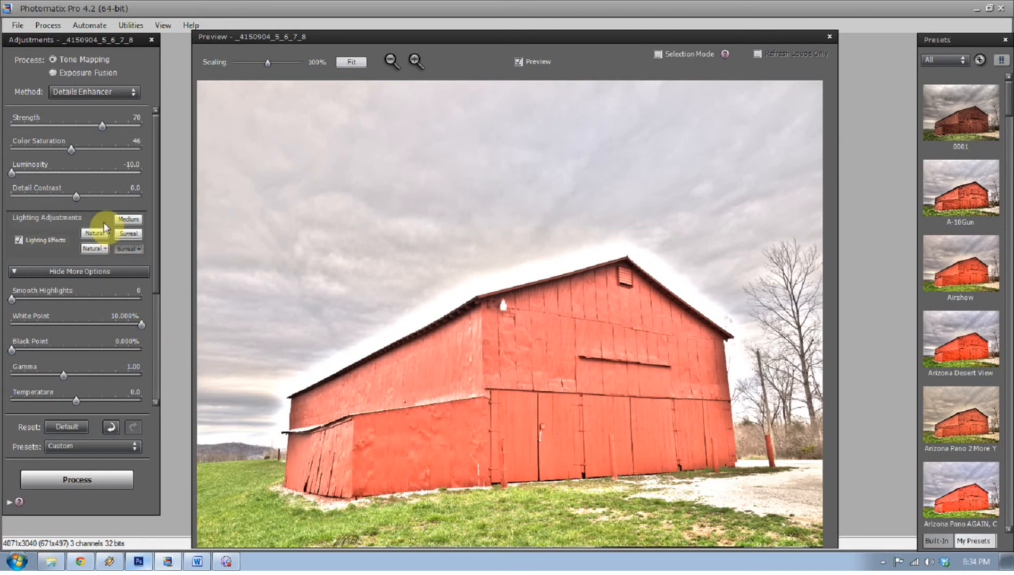
Step: Set the lighting effect to Medium and inspect the clouds and roof edge up close
left_click(128, 233)
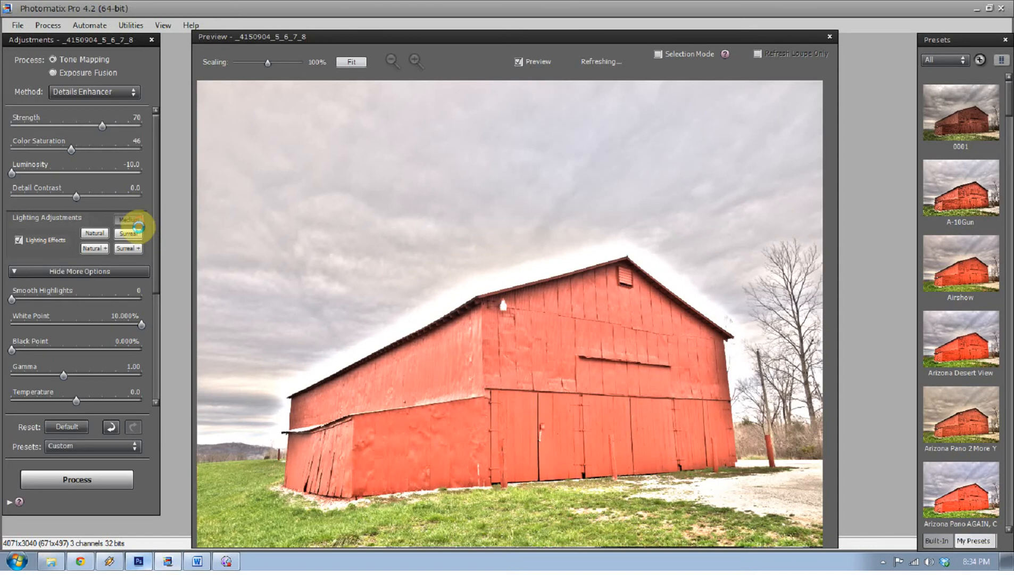
left_click(128, 219)
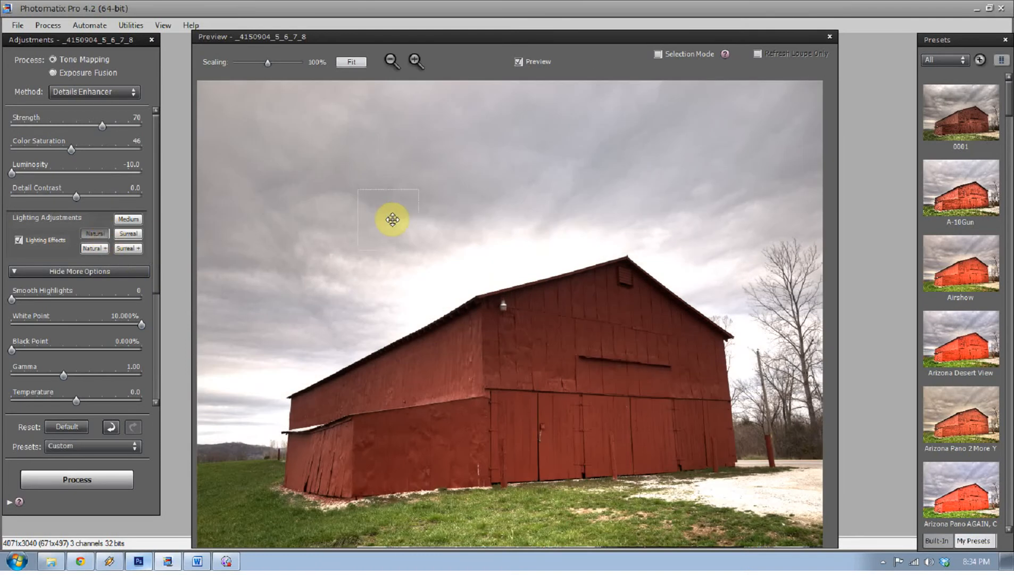
left_click_drag(391, 219, 707, 305)
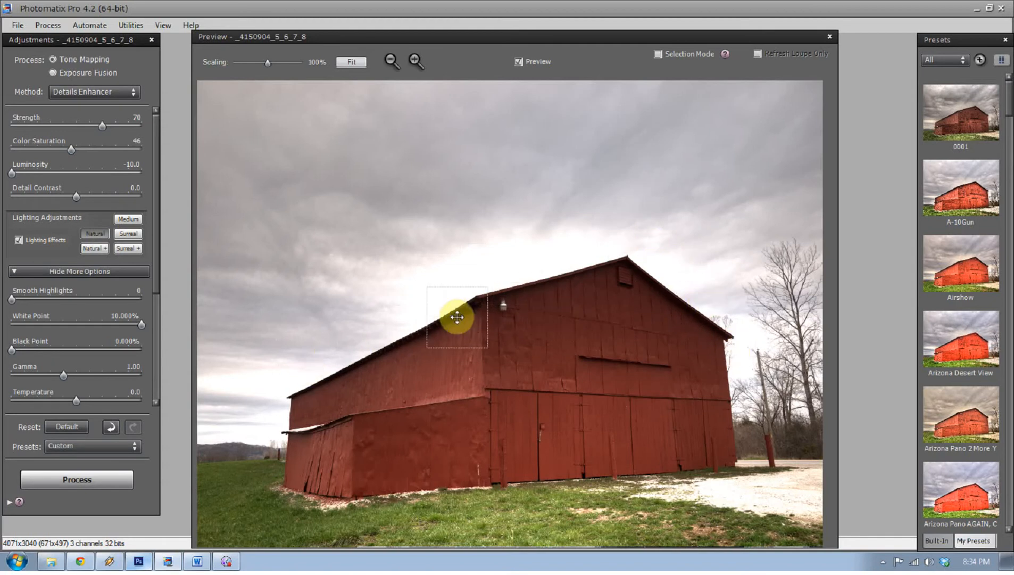
left_click_drag(11, 173, 90, 173)
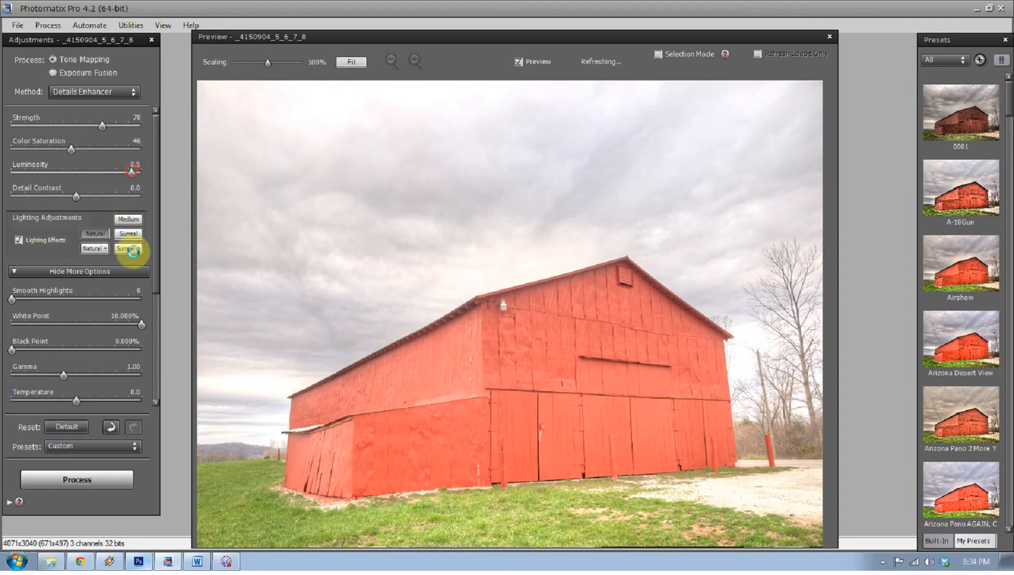
Step: Set luminosity to 8.5, black point to 1.198% and white point to 0.367%
left_click_drag(141, 326, 73, 323)
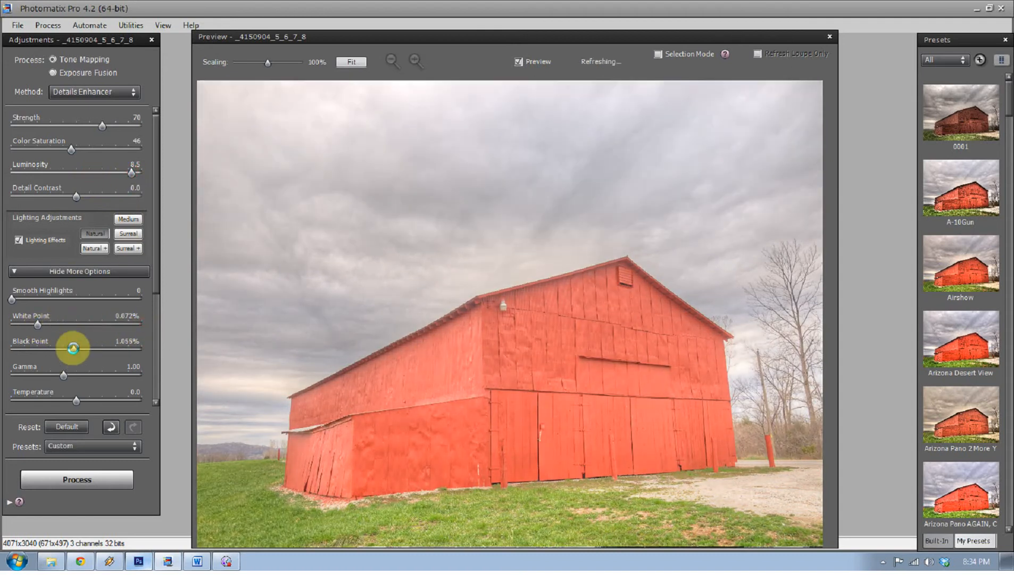
left_click_drag(73, 349, 62, 348)
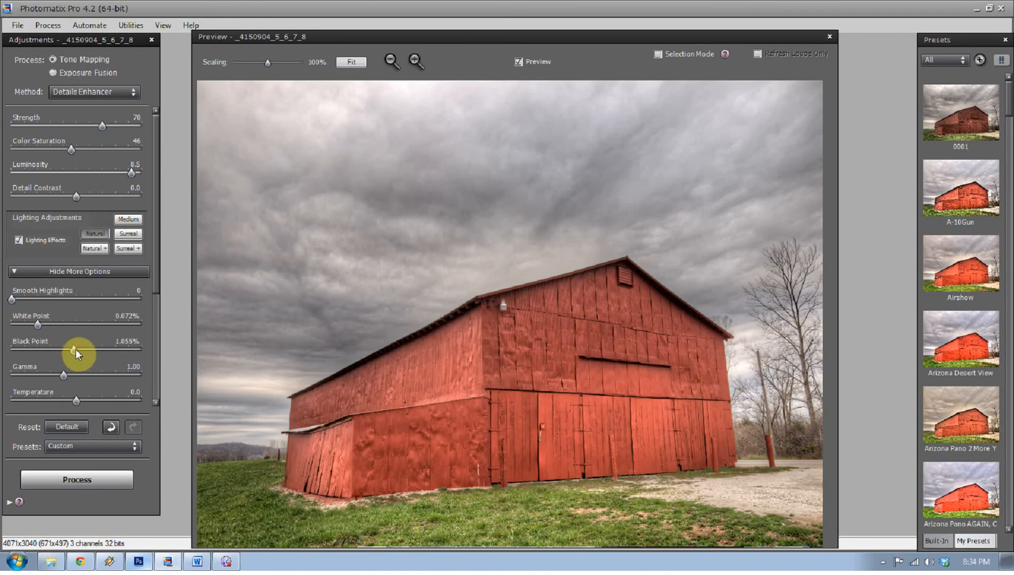
left_click_drag(71, 348, 78, 348)
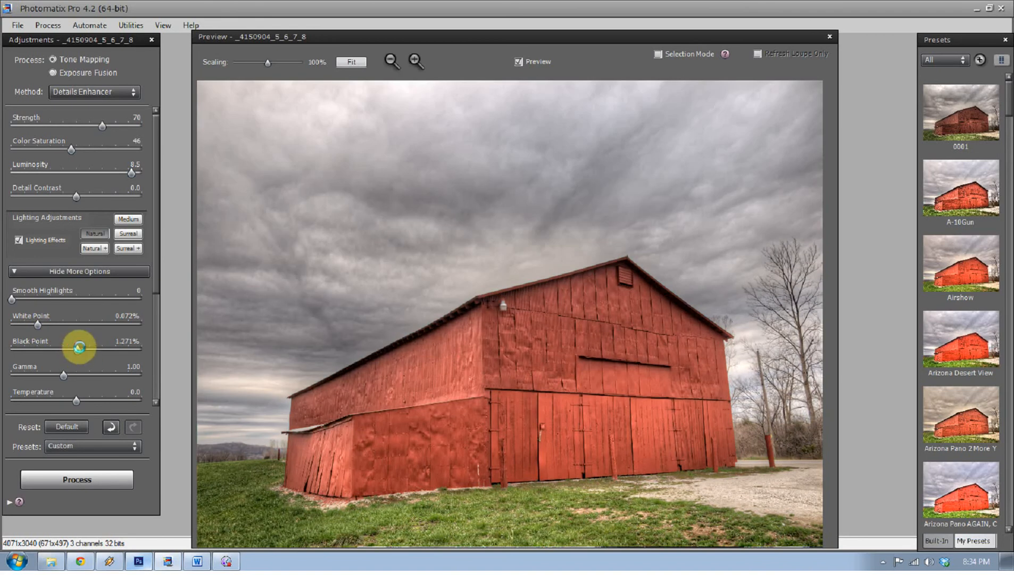
left_click_drag(78, 346, 14, 352)
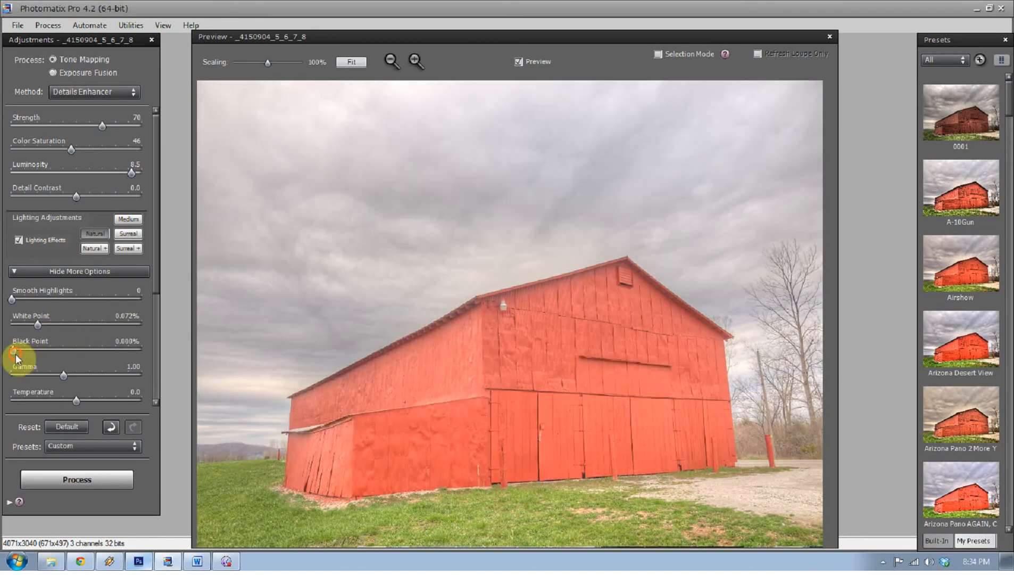
left_click_drag(11, 352, 78, 352)
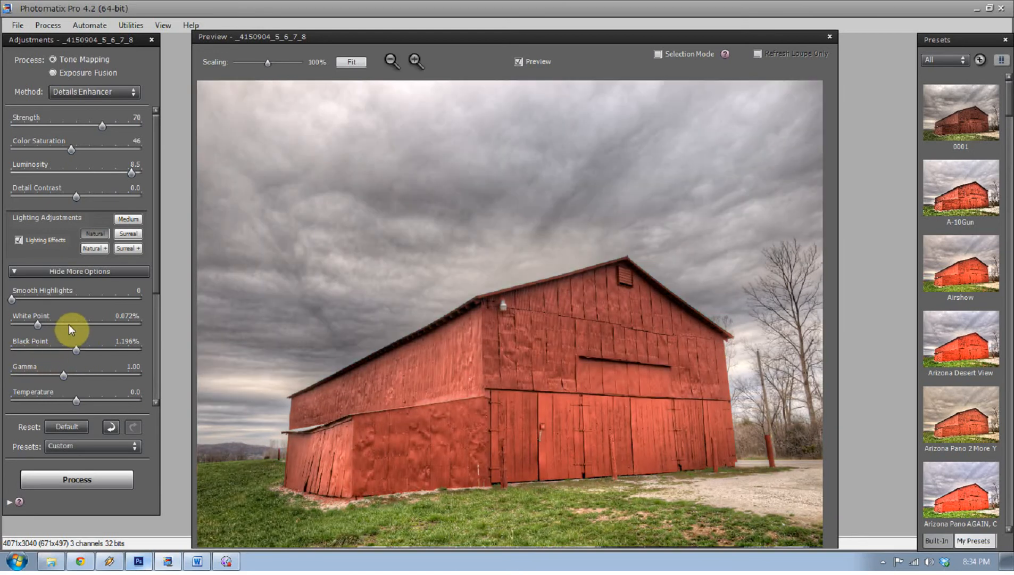
left_click_drag(39, 324, 62, 324)
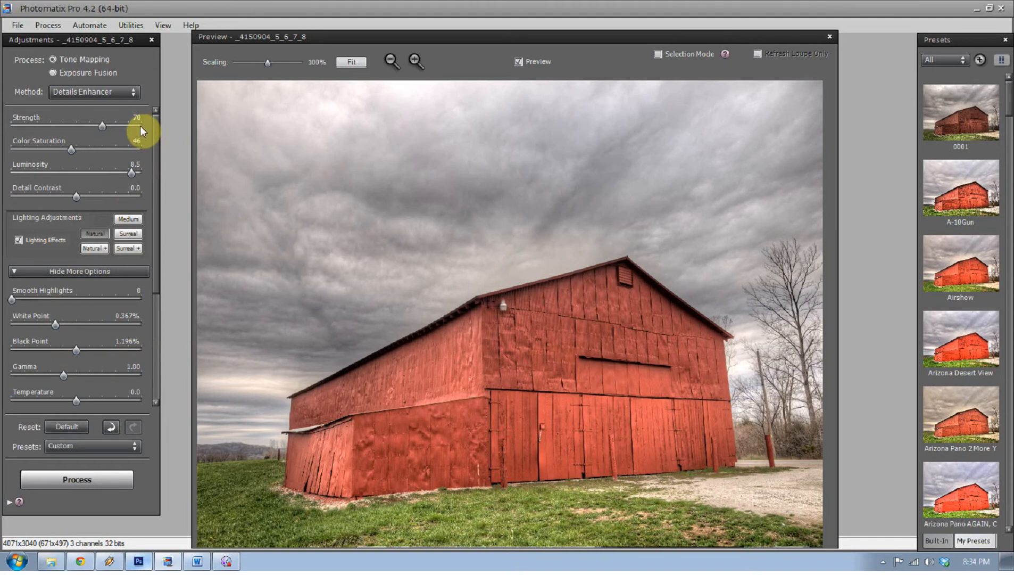
Step: Raise strength to 100 and settle colour saturation back around 50
left_click_drag(103, 127, 140, 126)
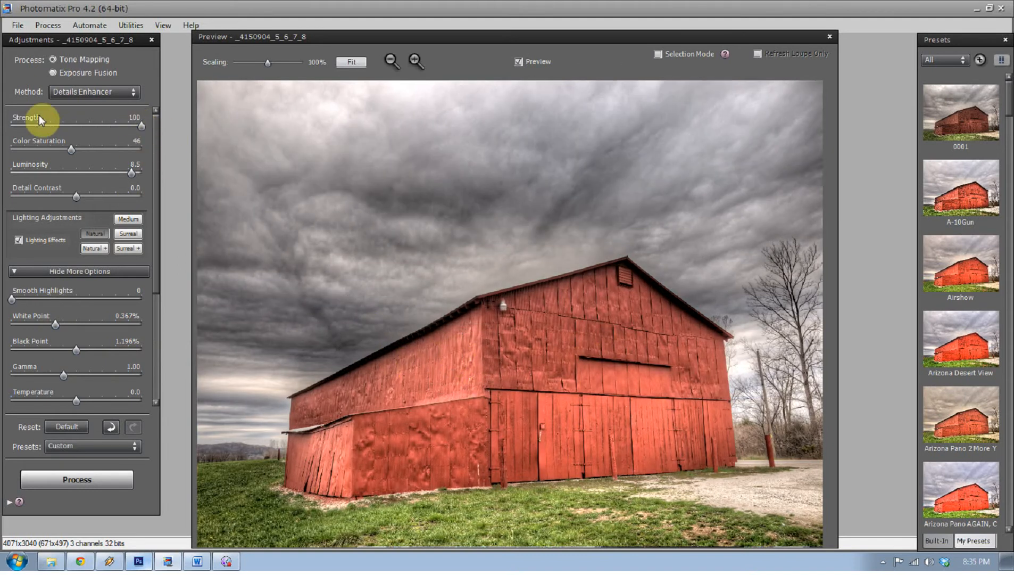
left_click_drag(71, 149, 104, 149)
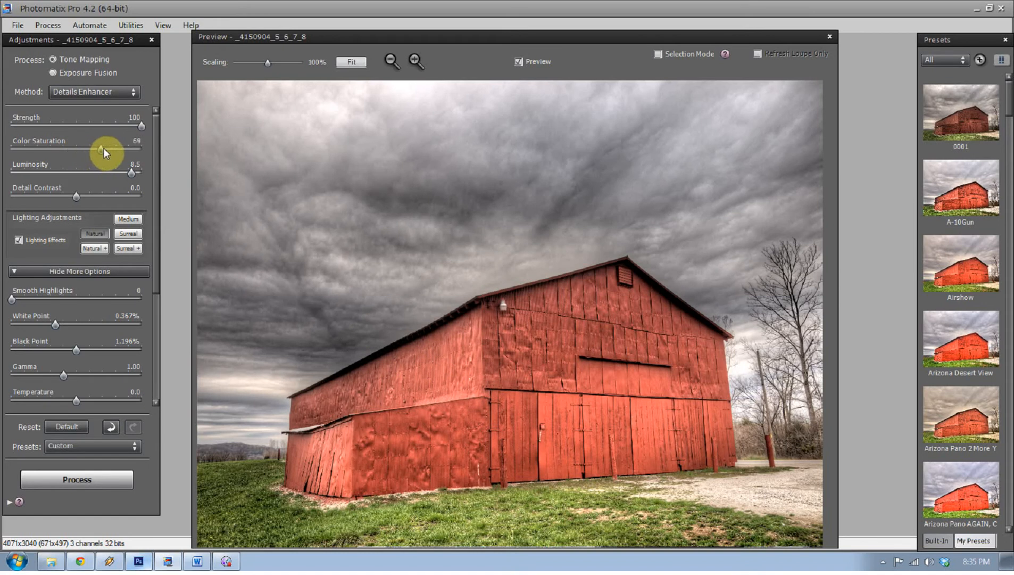
left_click_drag(103, 152, 104, 151)
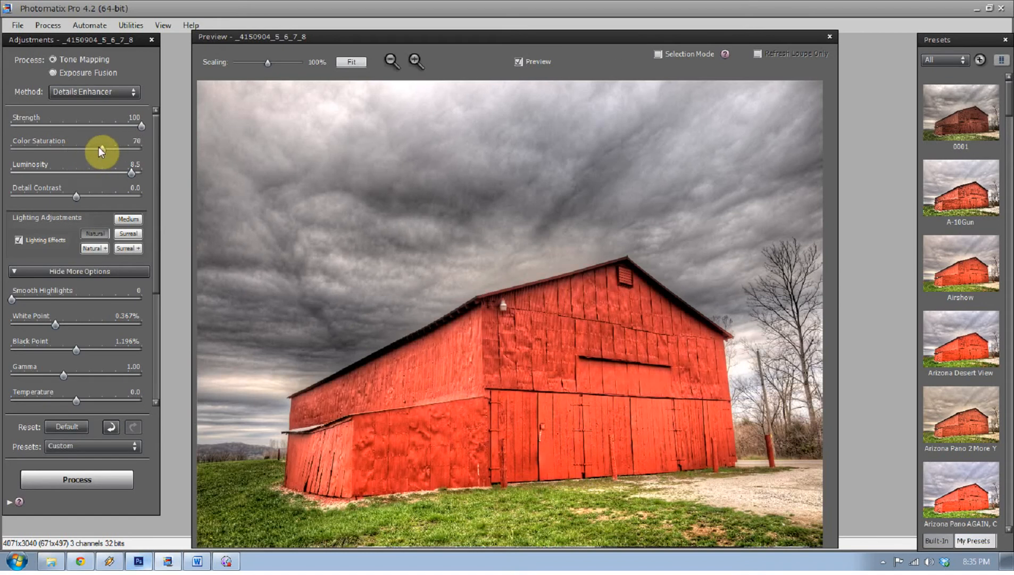
left_click_drag(102, 149, 80, 149)
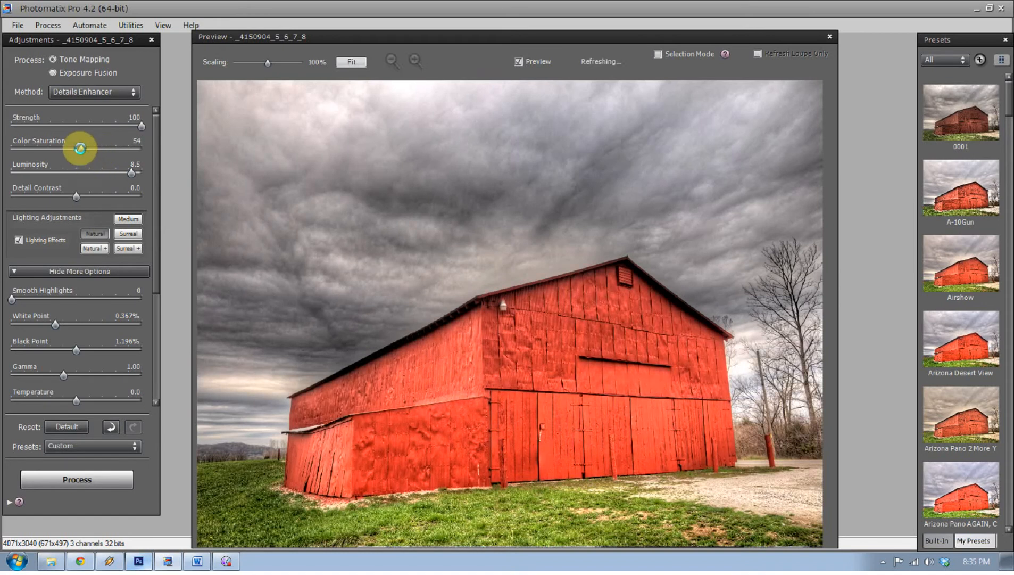
left_click_drag(80, 148, 87, 148)
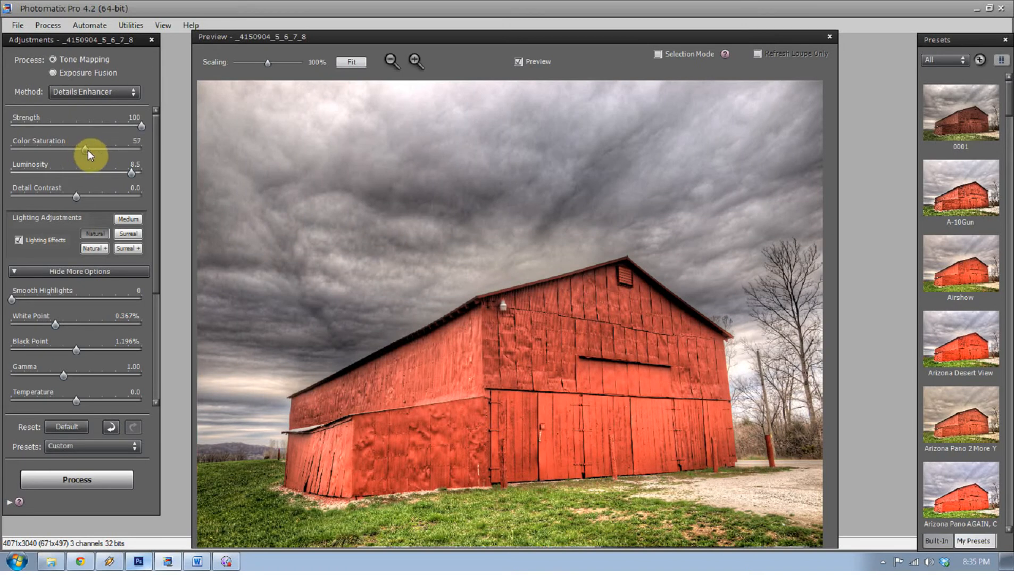
left_click_drag(84, 150, 80, 150)
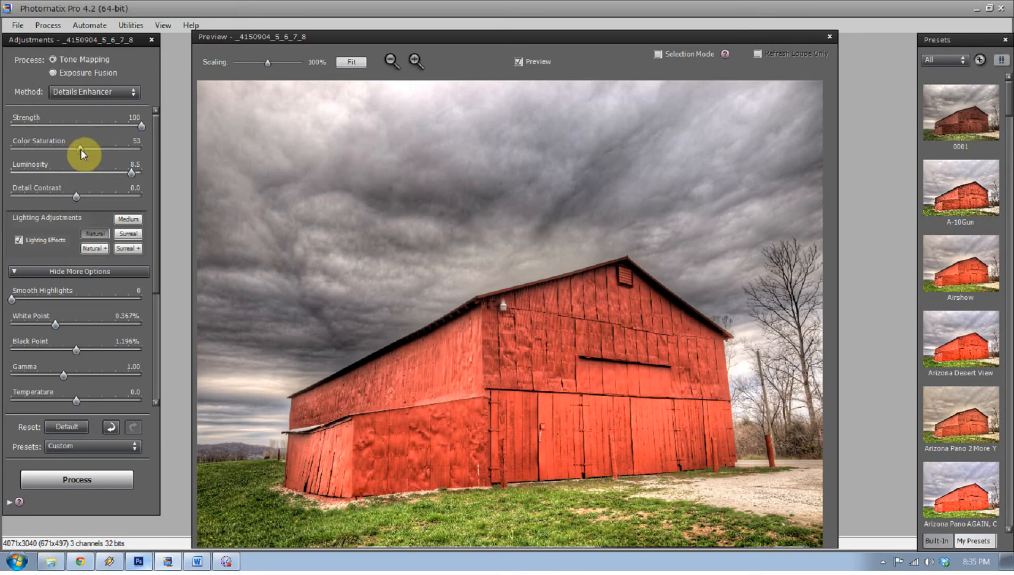
Step: Lower luminosity to about 6.8 and push detail contrast up high
left_click_drag(82, 149, 77, 149)
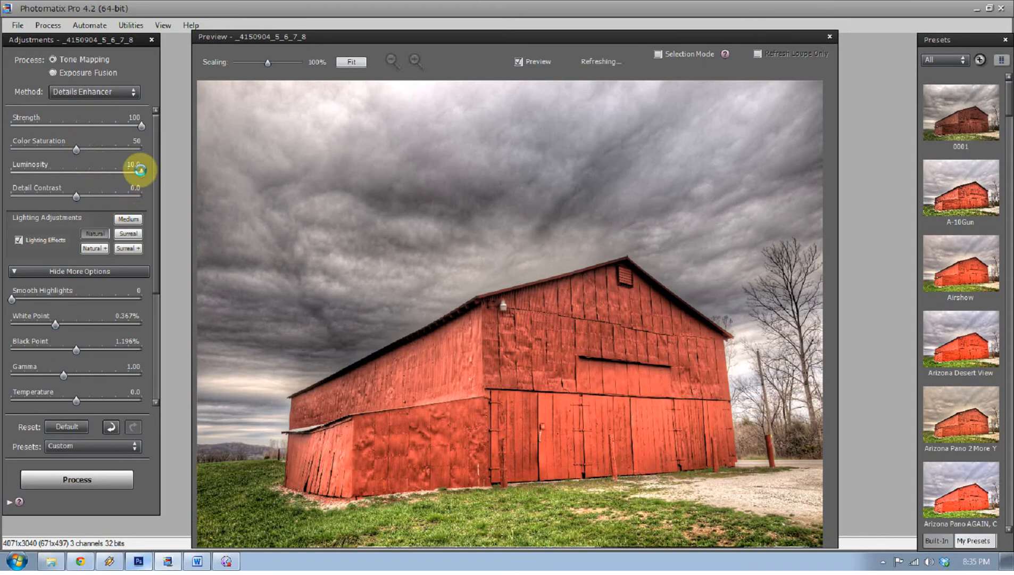
left_click_drag(140, 175, 110, 175)
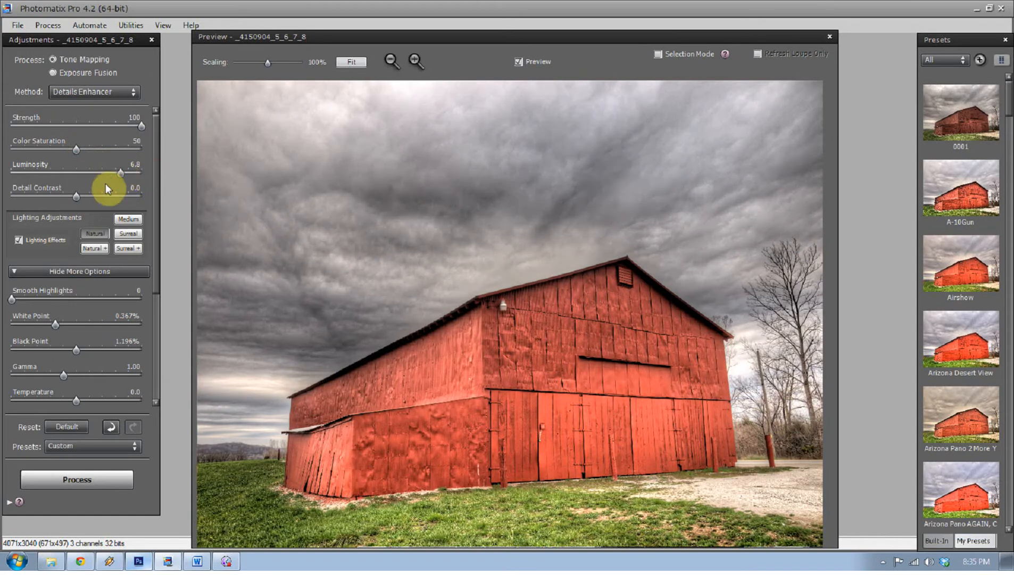
left_click_drag(75, 196, 130, 196)
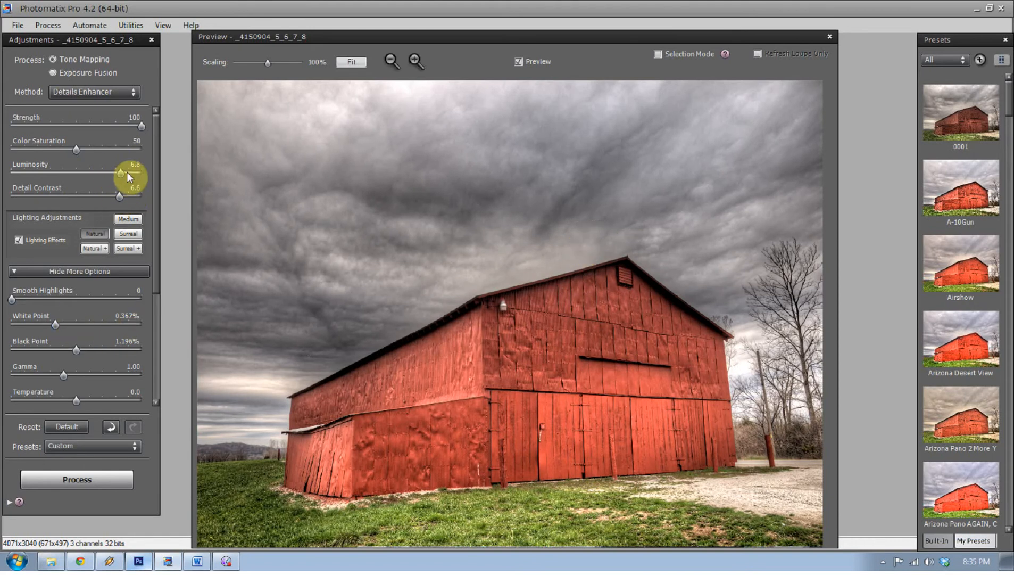
Step: Drop luminosity to 4.1, try Surreal, Natural and Natural+ looks, then keep Medium
left_click_drag(119, 174, 16, 174)
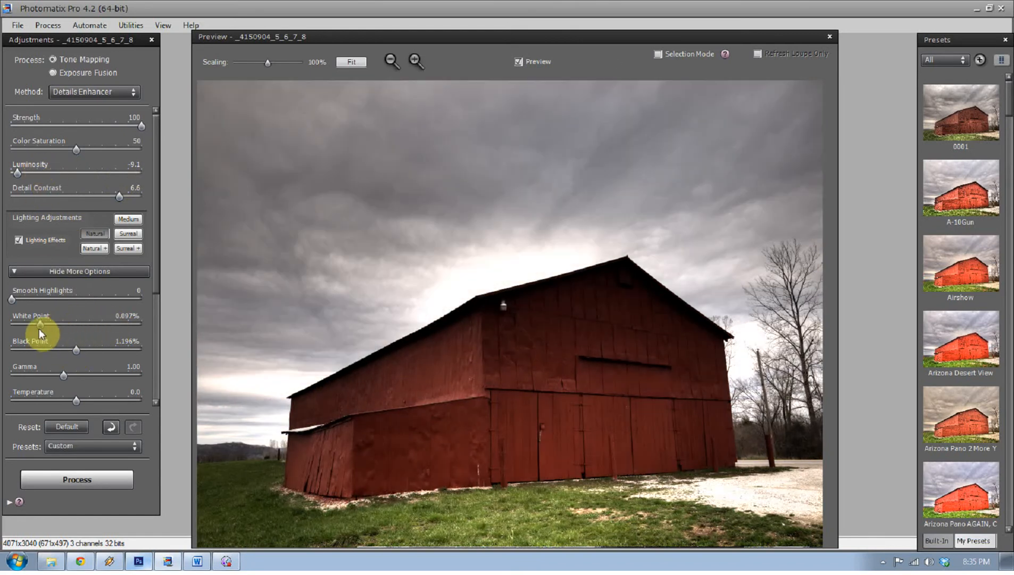
left_click(127, 249)
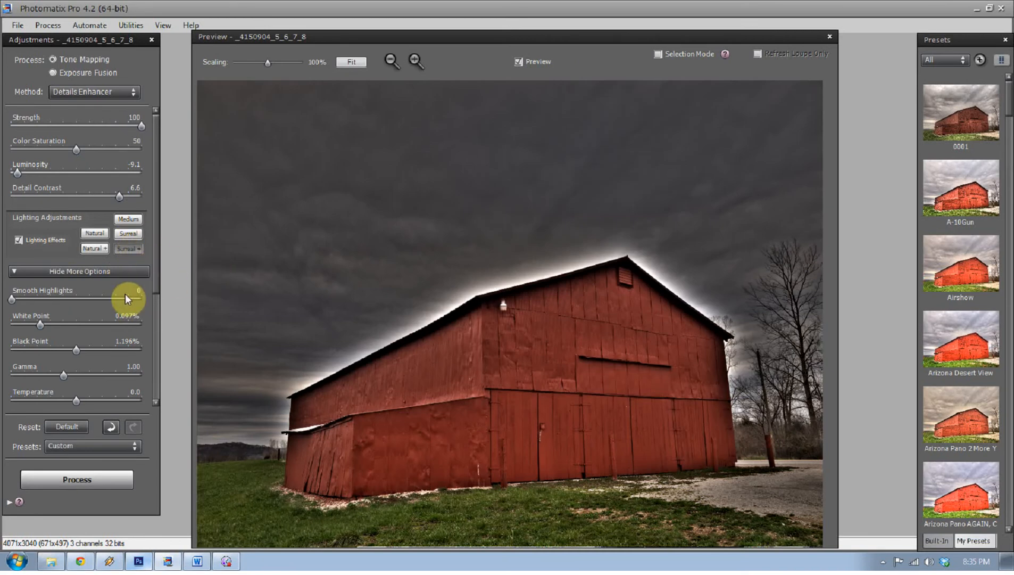
left_click(128, 219)
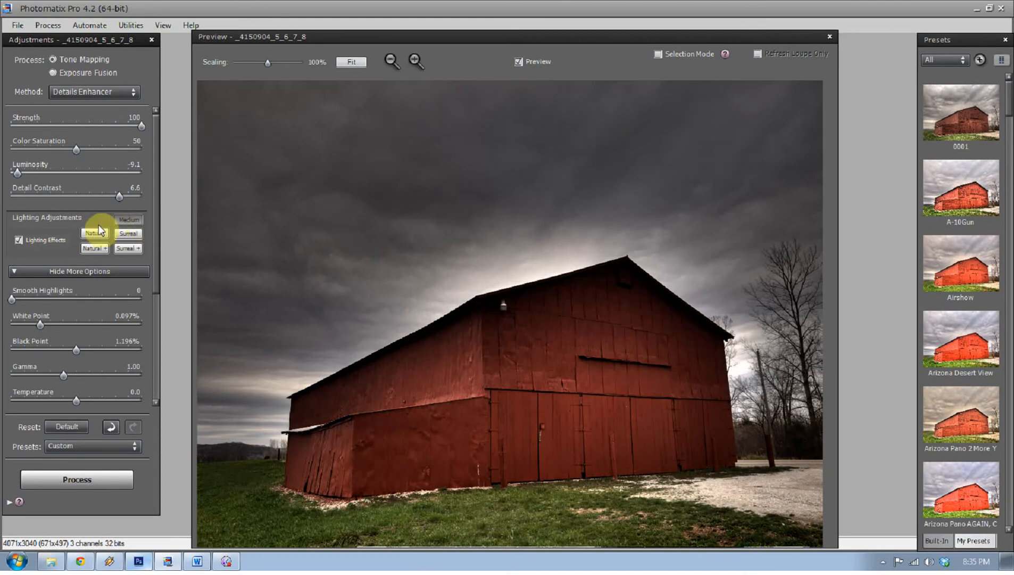
left_click(94, 248)
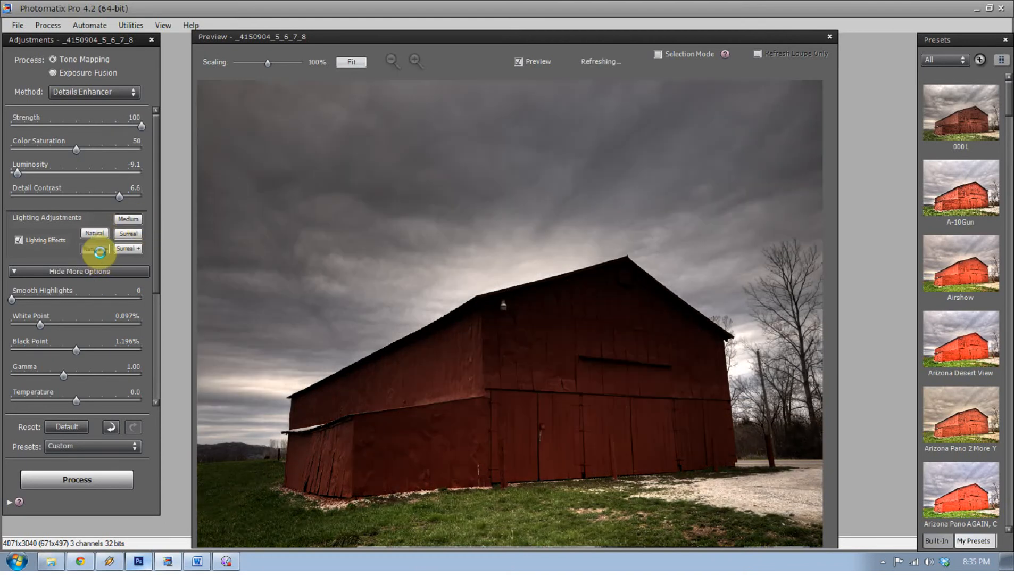
left_click(94, 234)
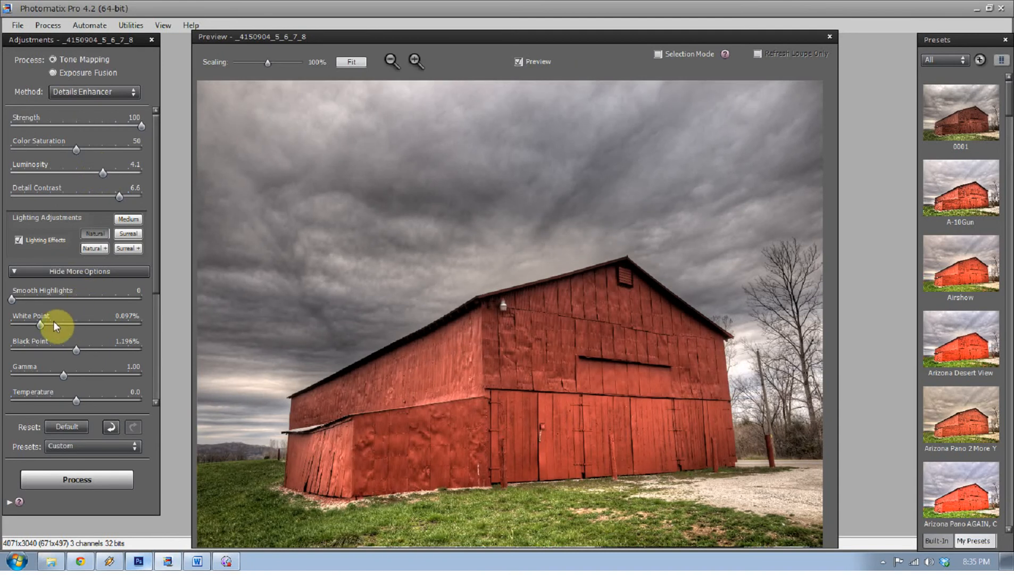
Step: Raise the white point to 0.684% for a brighter barn under grey clouds
left_click_drag(41, 324, 115, 324)
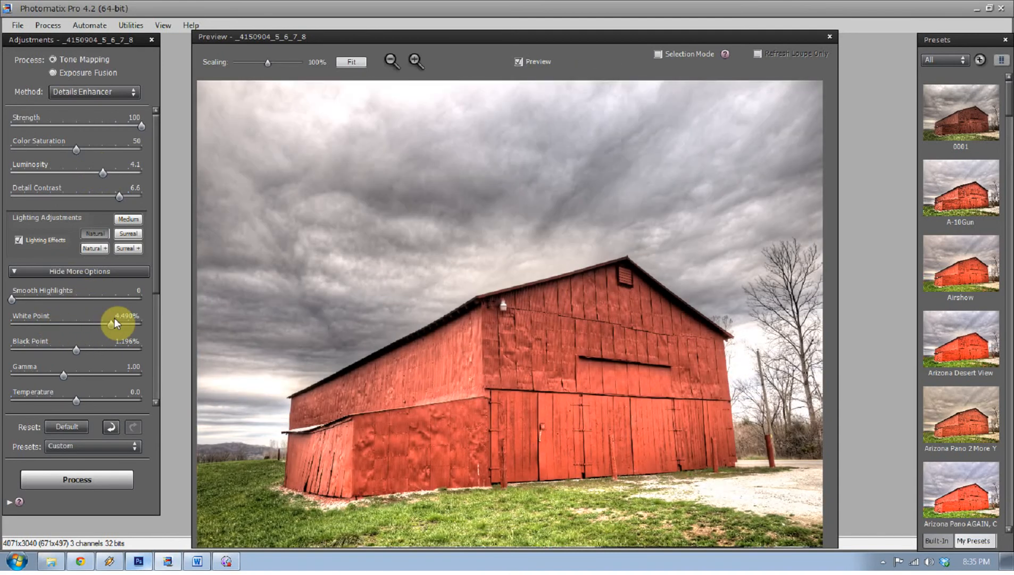
left_click_drag(117, 324, 46, 323)
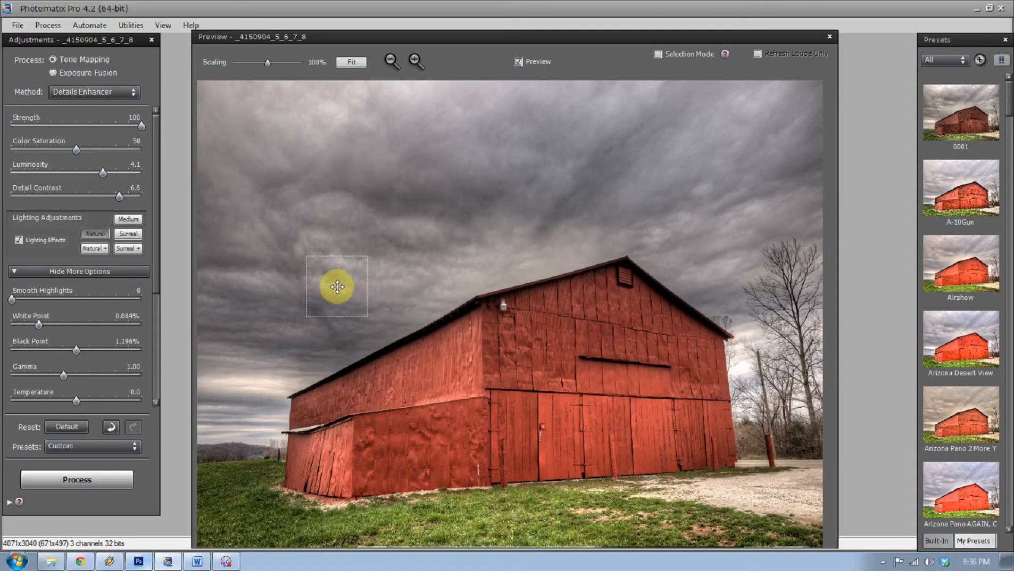
left_click_drag(338, 286, 431, 262)
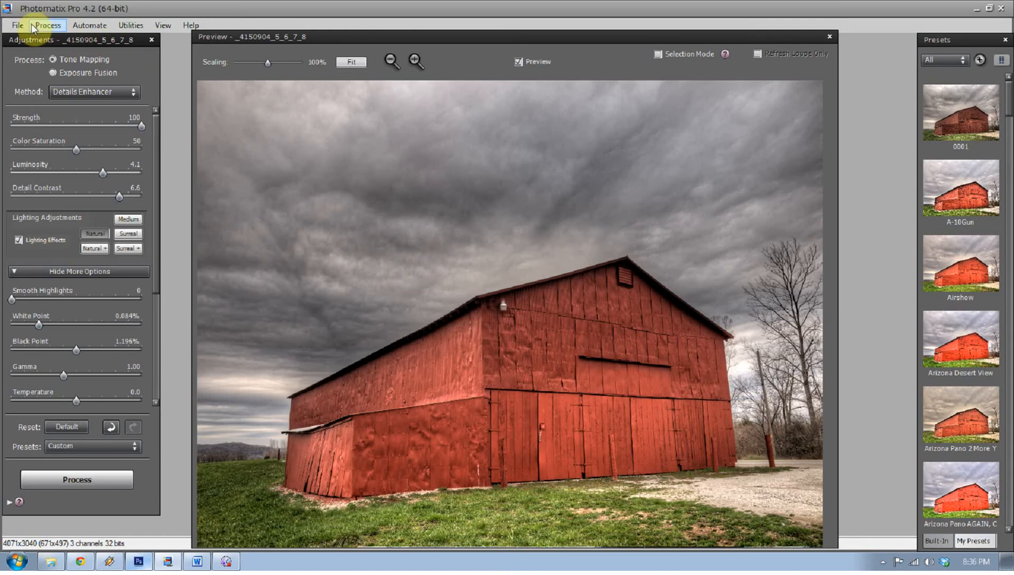
Step: Run Process > Tone Mapping to render the final barn image
left_click(47, 26)
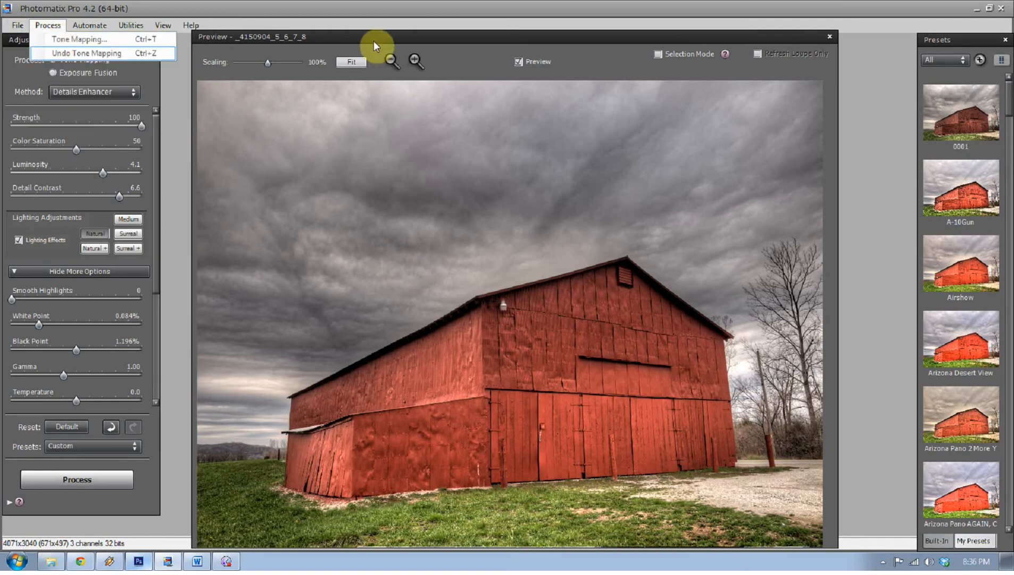
left_click(79, 38)
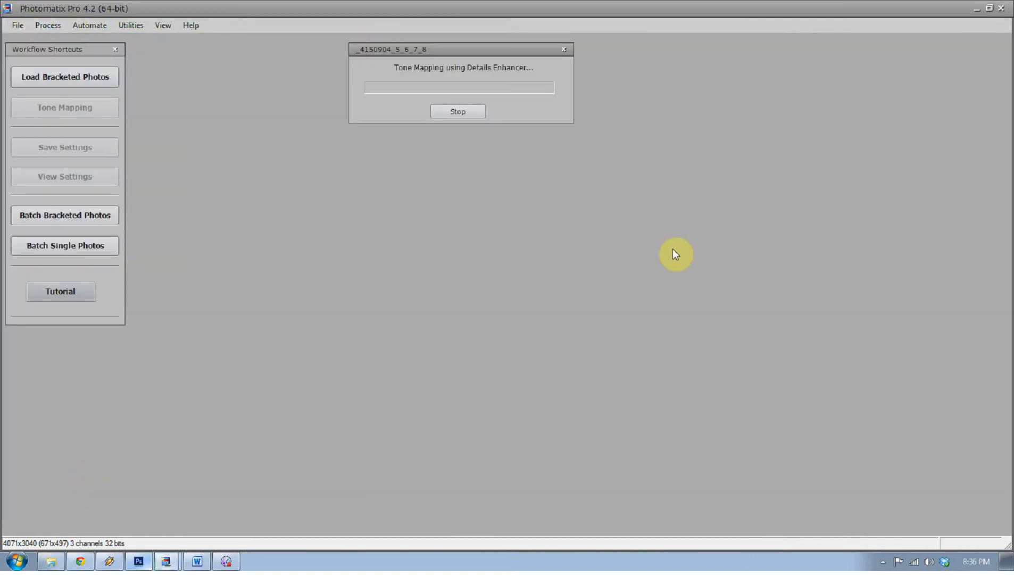
mouse_move(438, 328)
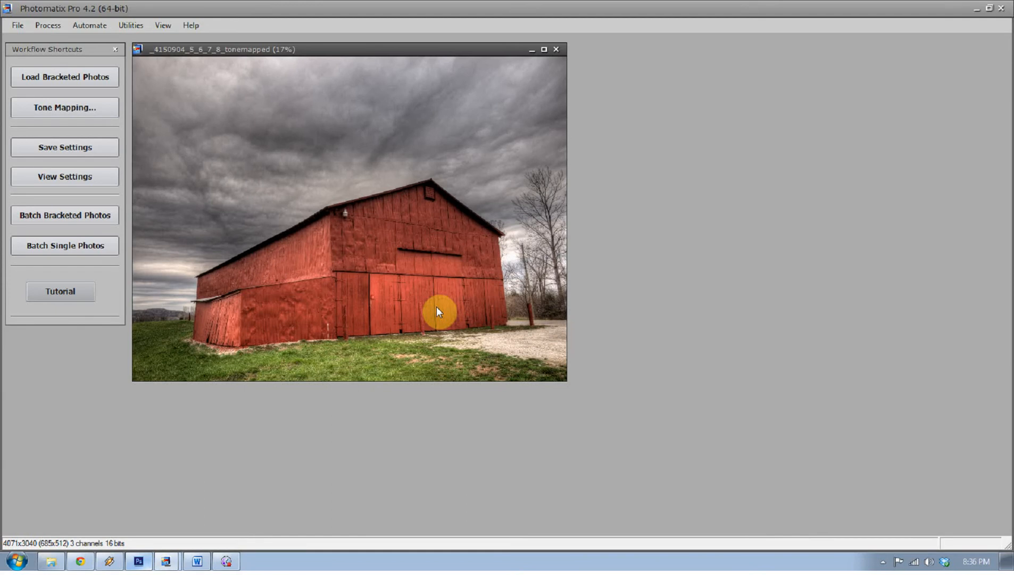
mouse_move(17, 26)
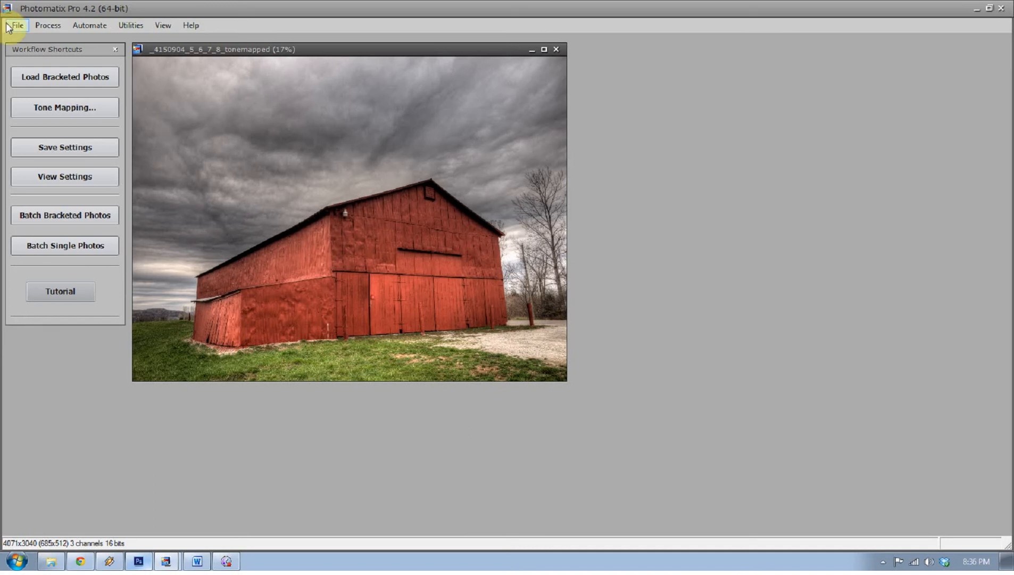
Step: Save the tone-mapped barn to the desktop as a 16-bit TIFF
left_click(16, 25)
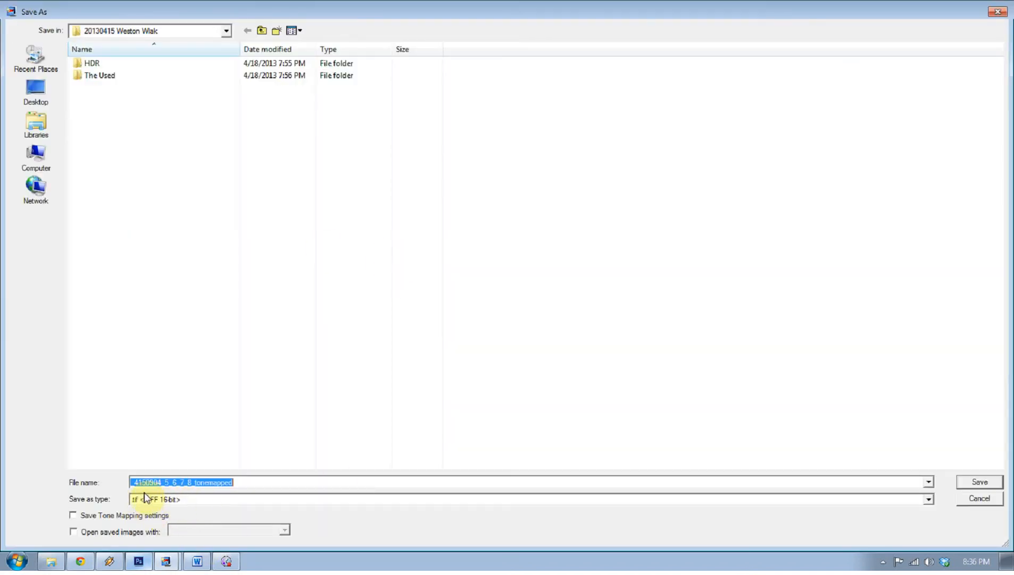
mouse_move(364, 483)
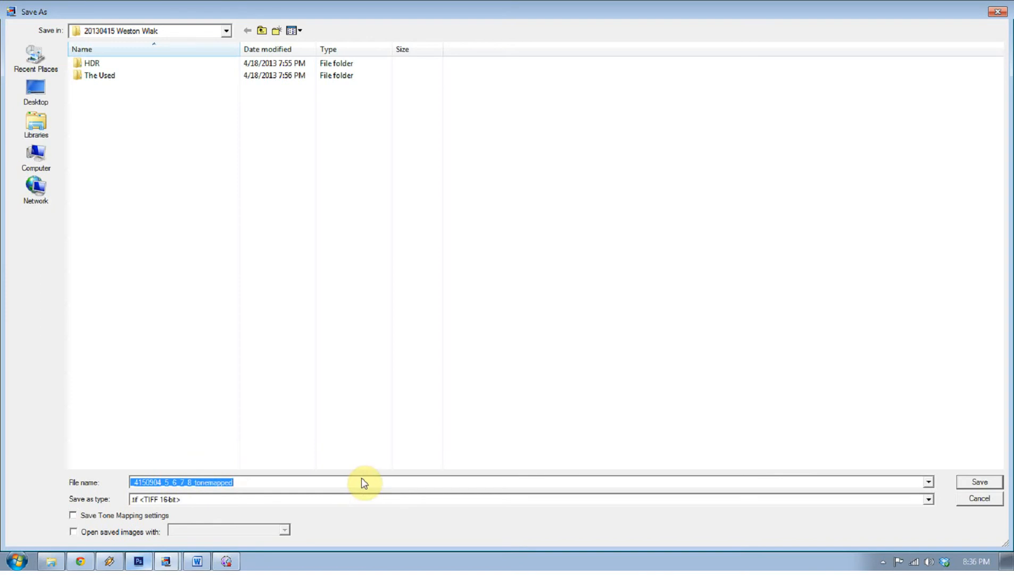
mouse_move(398, 494)
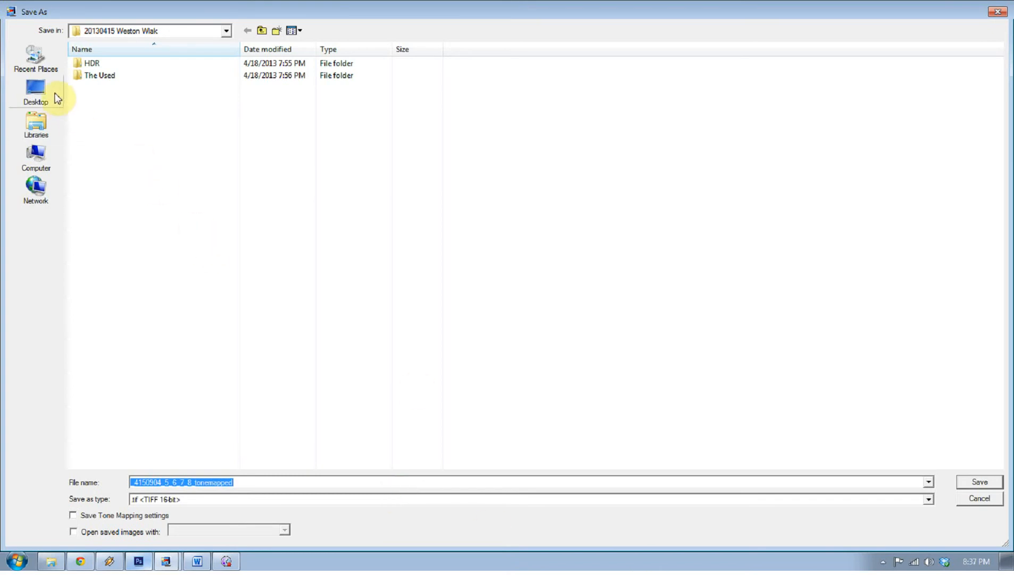
left_click(35, 90)
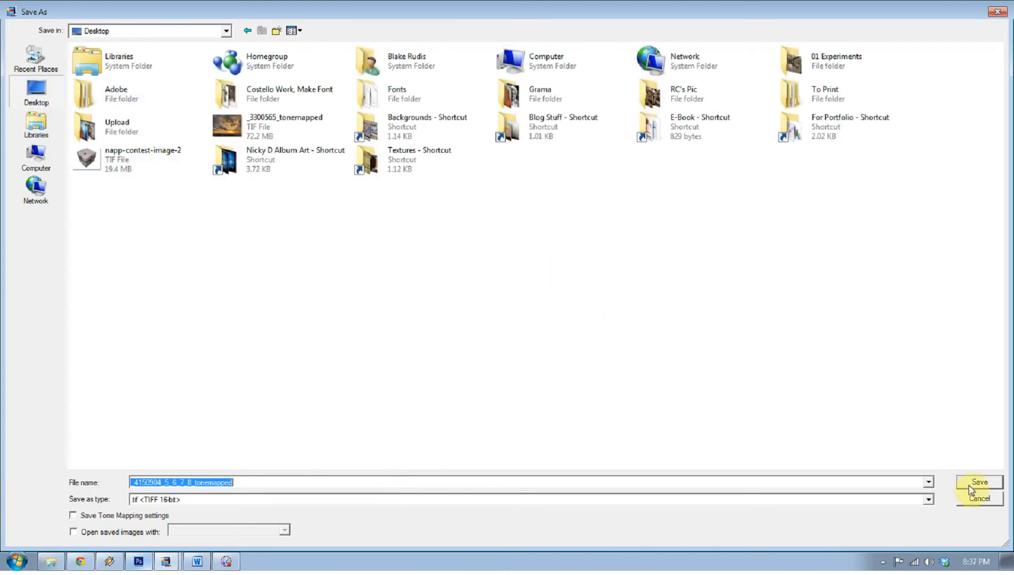
left_click(979, 485)
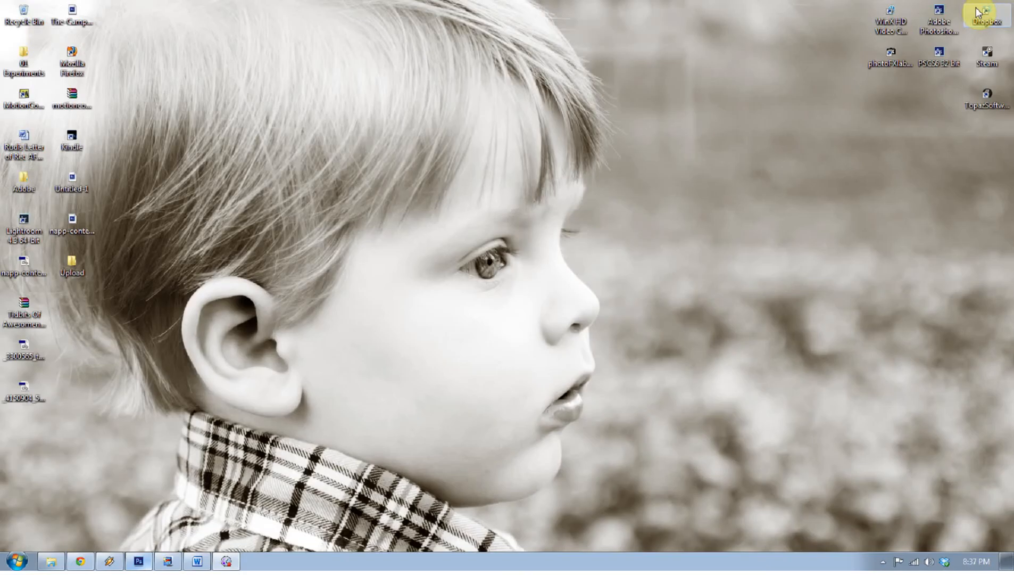
Step: Open the saved tonemapped barn TIFF from the desktop in Camera Raw
left_click(23, 395)
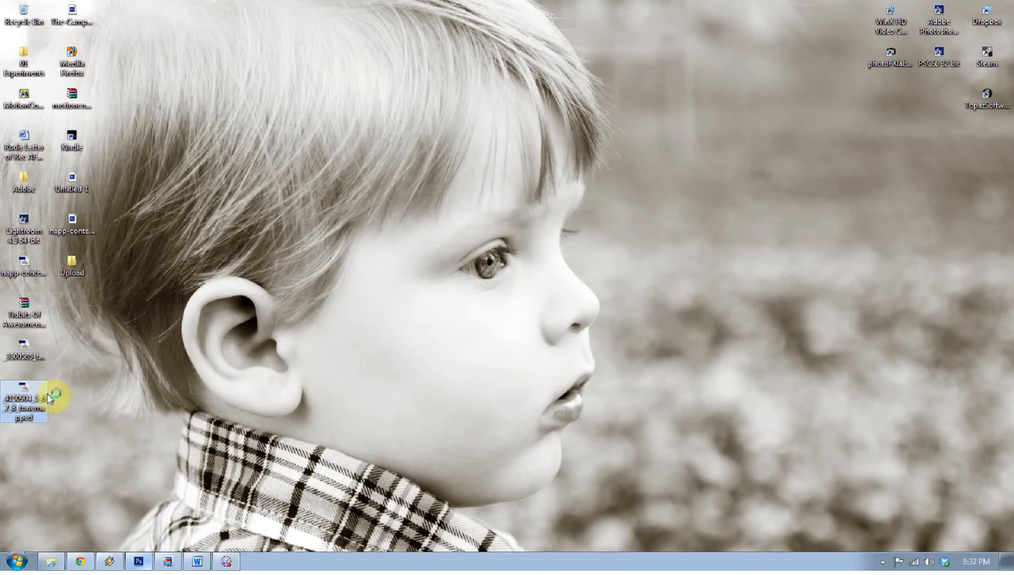
double_click(24, 392)
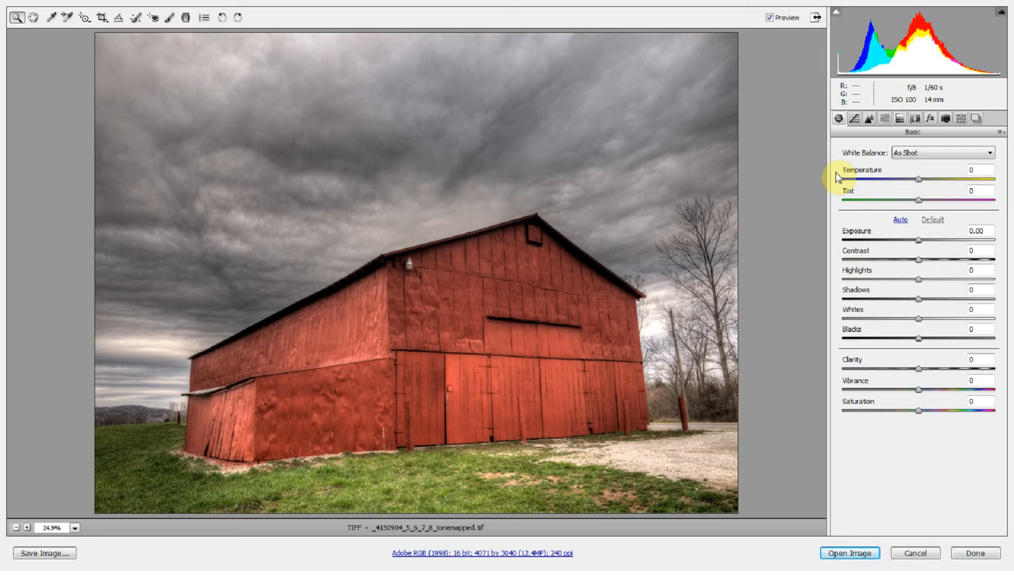
mouse_move(892, 252)
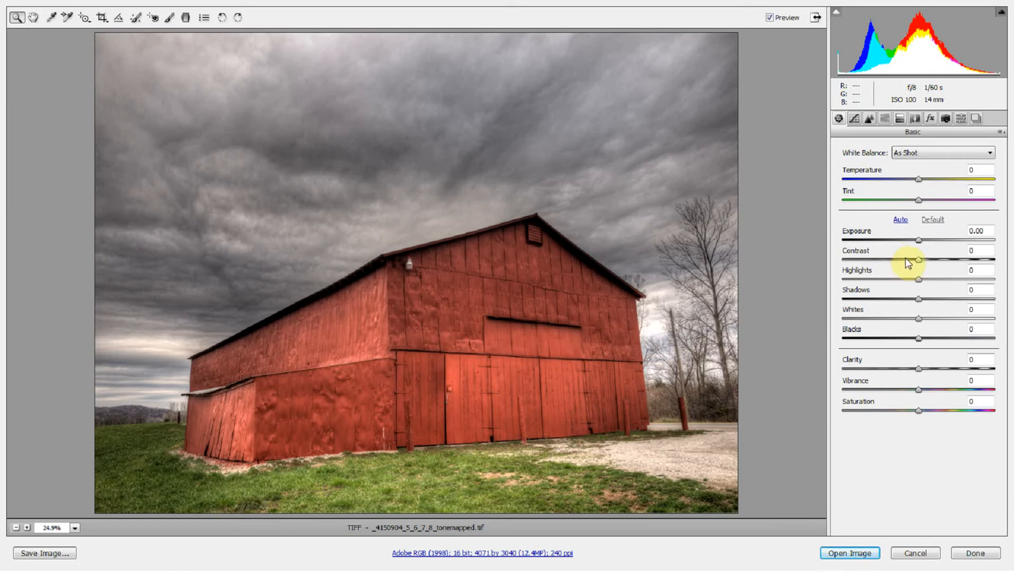
mouse_move(922, 261)
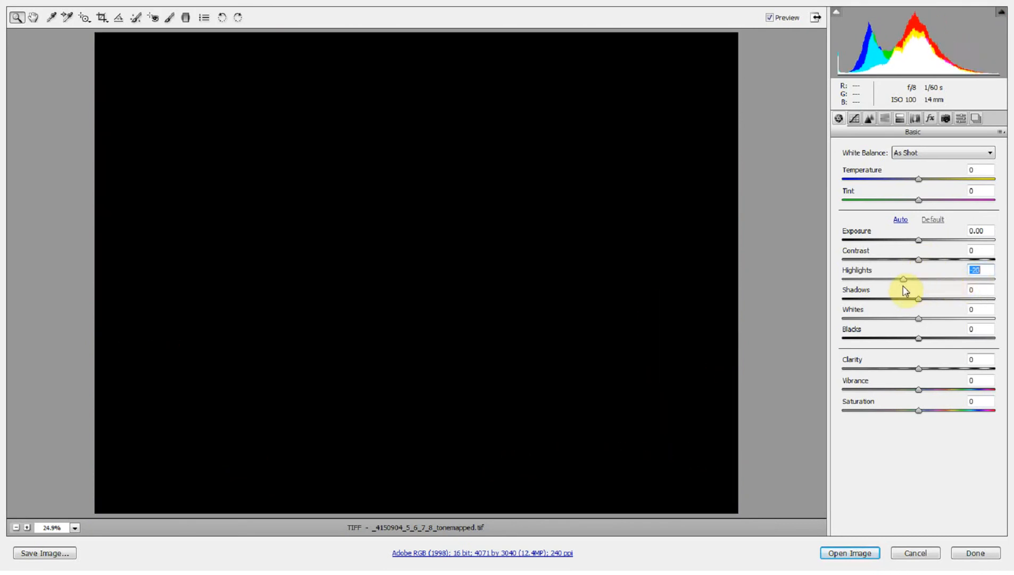
Step: Pull highlights to -8 and lift shadows while Alt-previewing clipping
left_click_drag(903, 279, 923, 279)
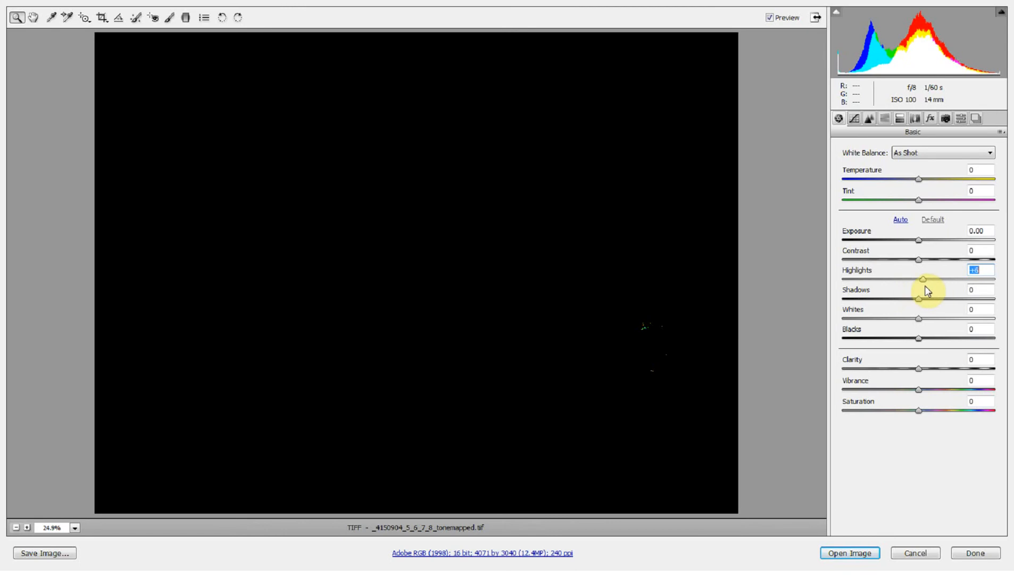
left_click_drag(922, 279, 929, 279)
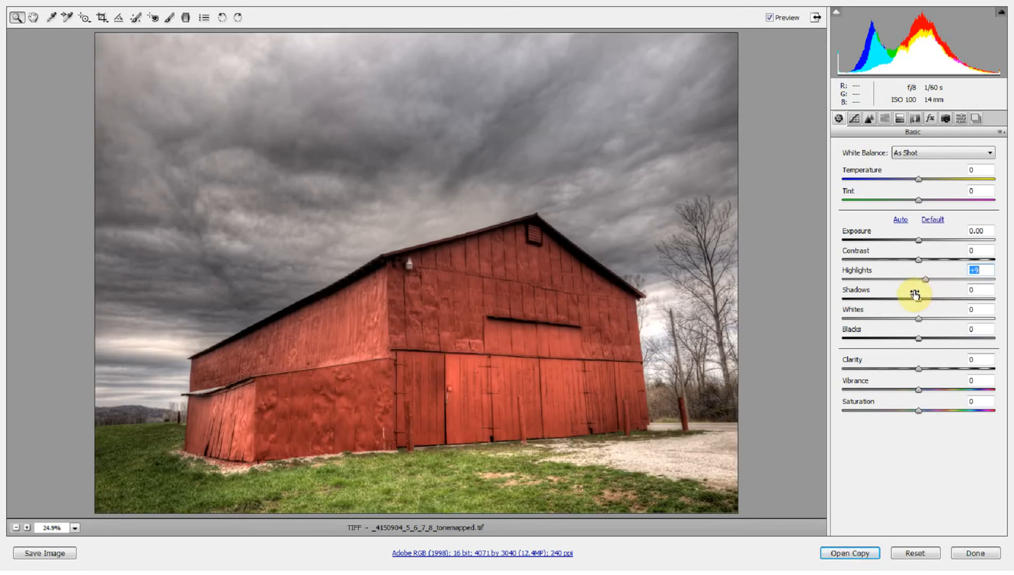
left_click_drag(928, 280, 922, 280)
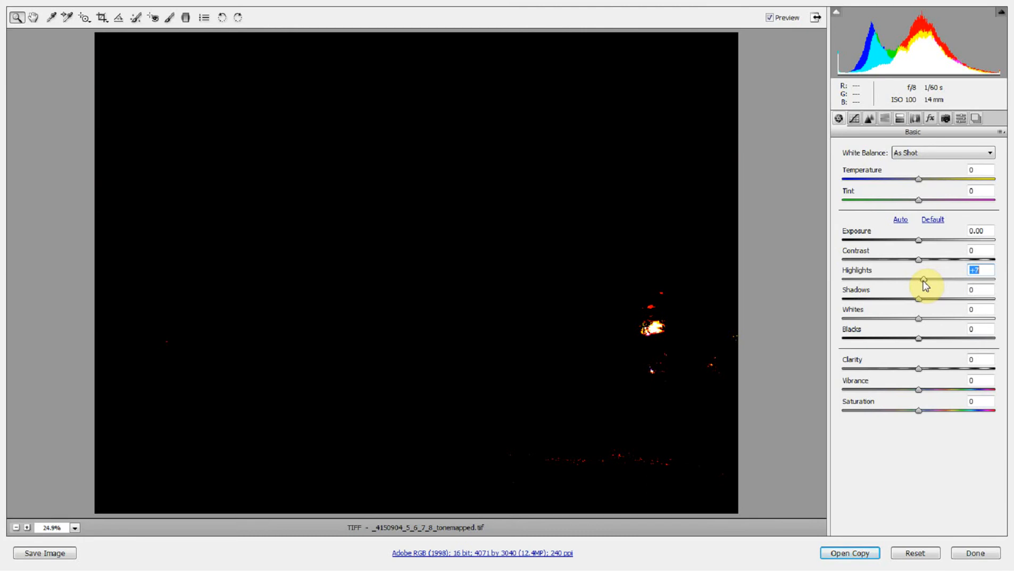
left_click_drag(925, 280, 934, 280)
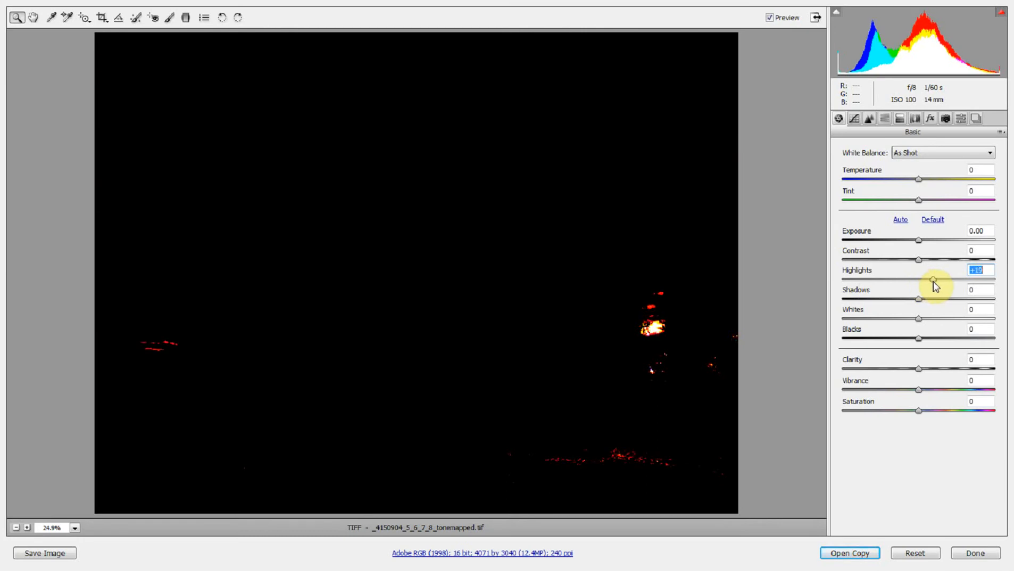
left_click_drag(935, 280, 931, 280)
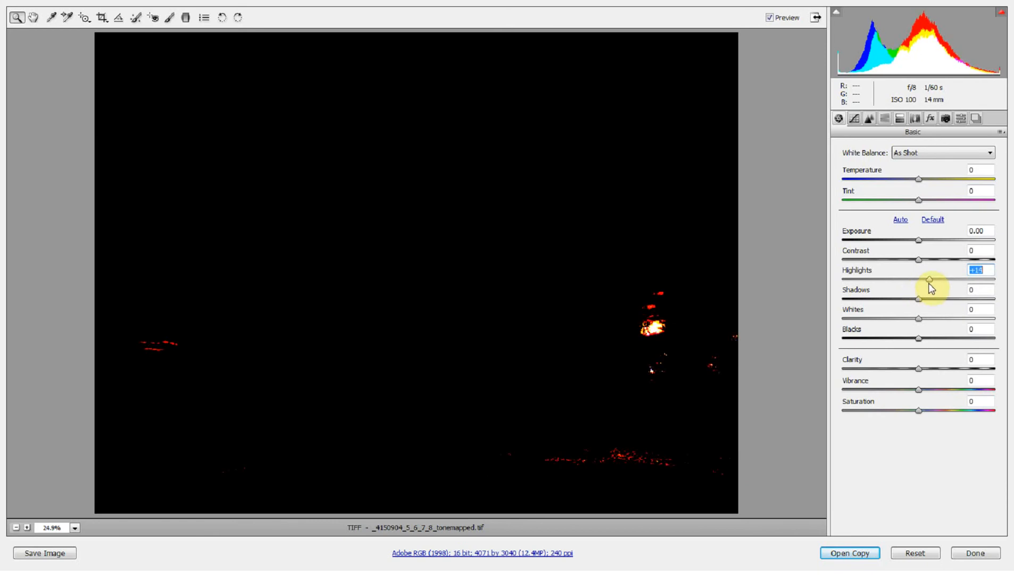
left_click_drag(947, 279, 922, 279)
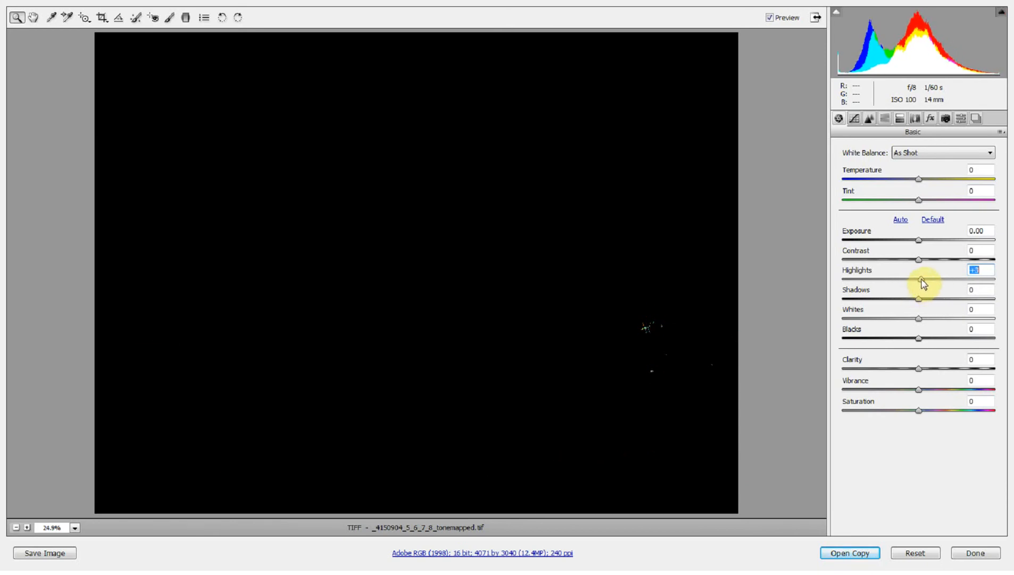
left_click_drag(923, 280, 909, 280)
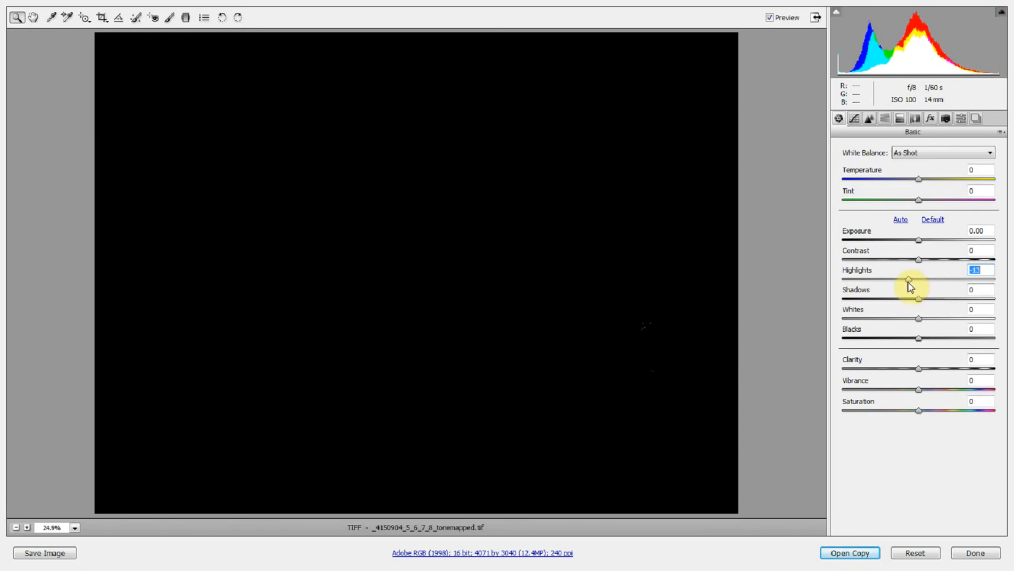
left_click_drag(911, 280, 914, 280)
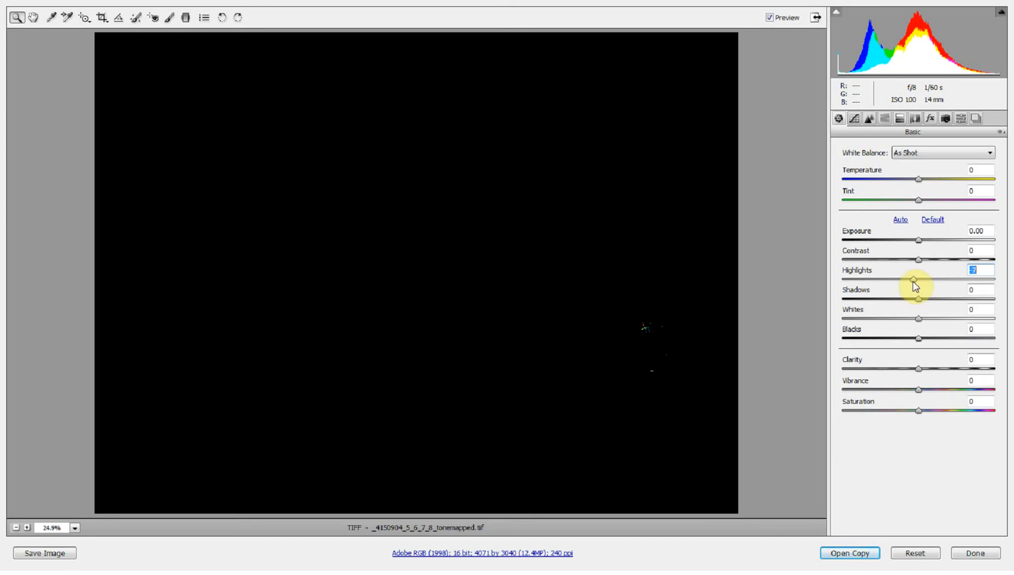
left_click_drag(914, 280, 915, 280)
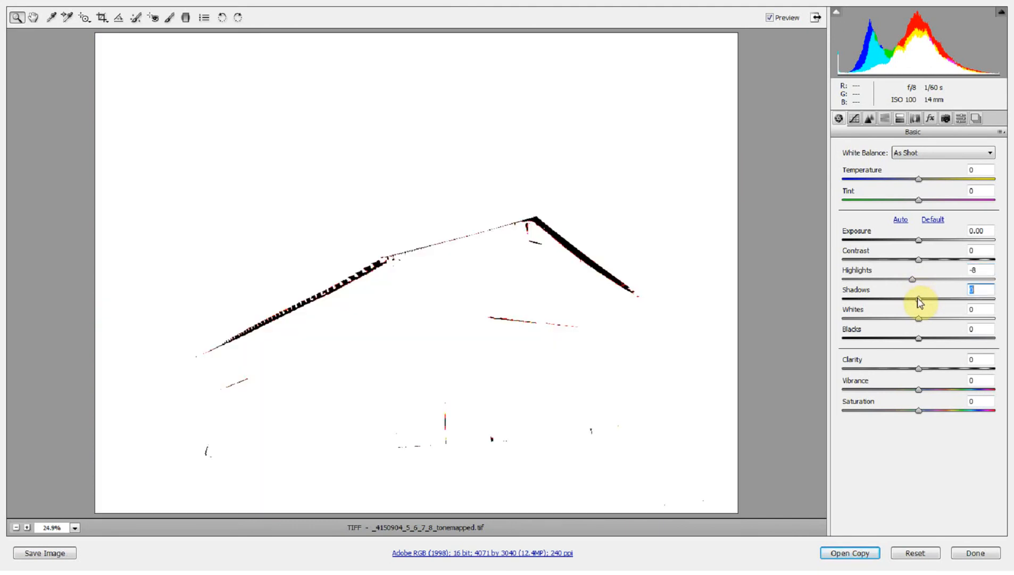
left_click_drag(918, 298, 994, 298)
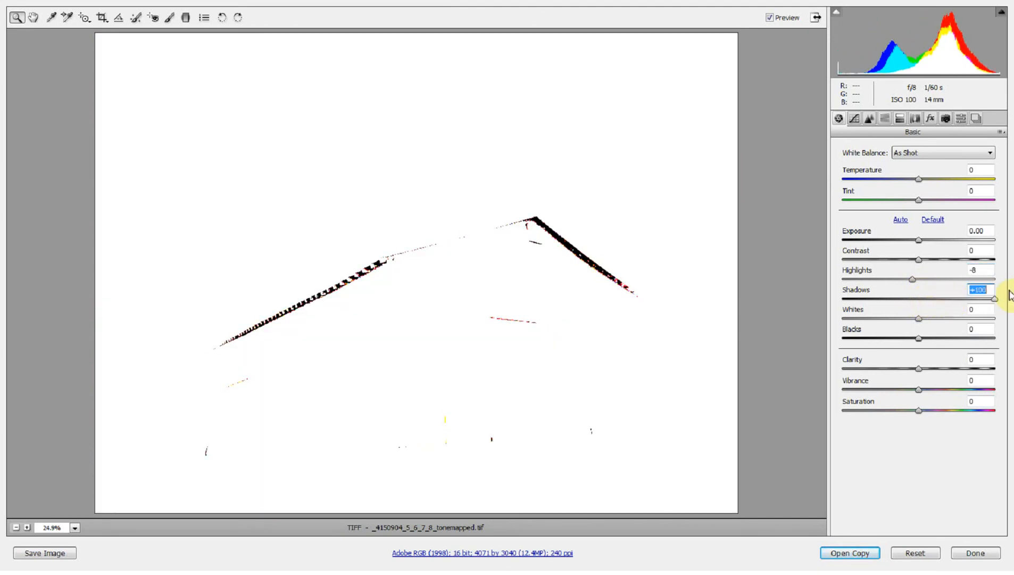
left_click_drag(994, 299, 913, 300)
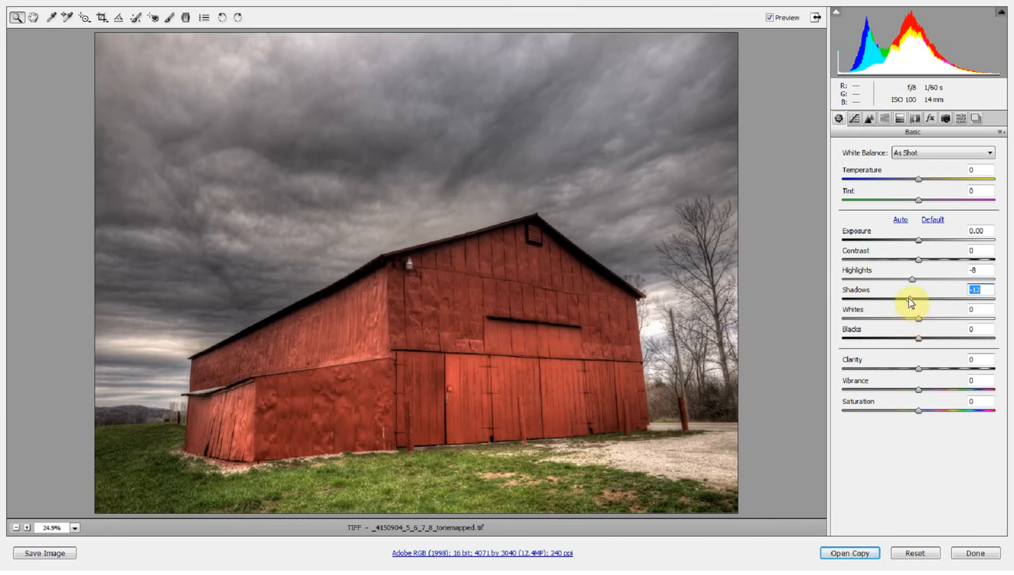
left_click_drag(912, 296, 890, 297)
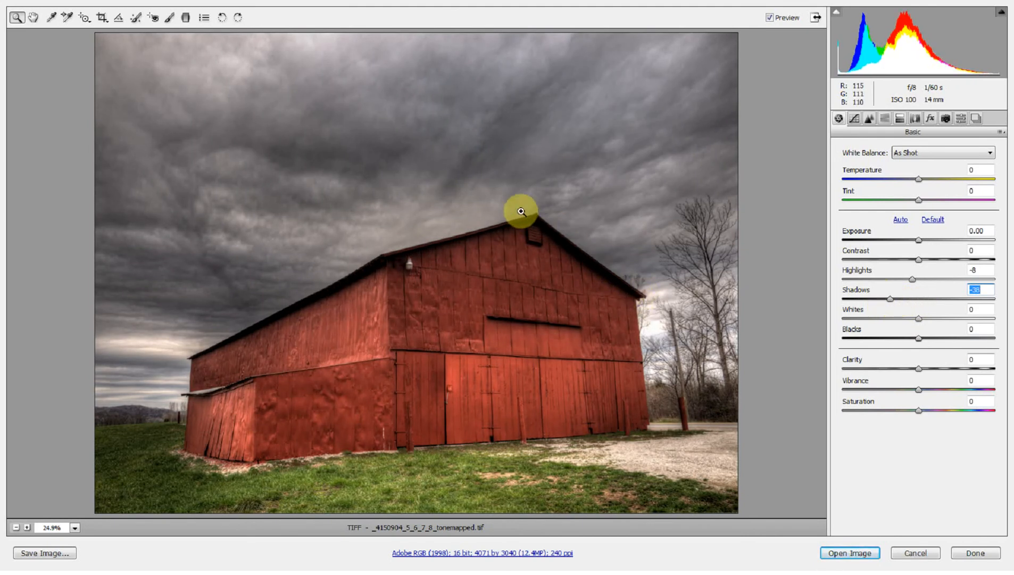
mouse_move(650, 318)
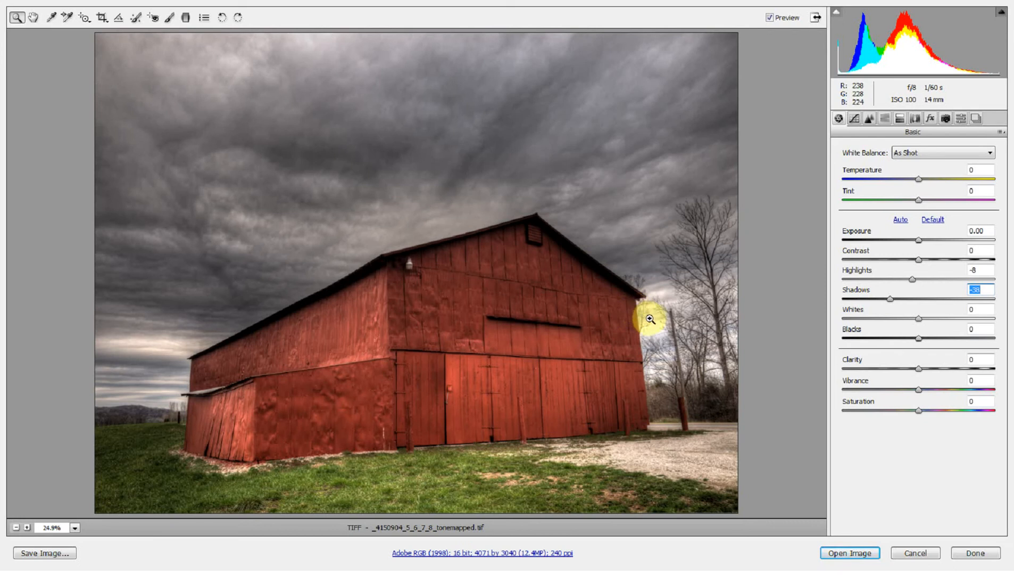
mouse_move(622, 283)
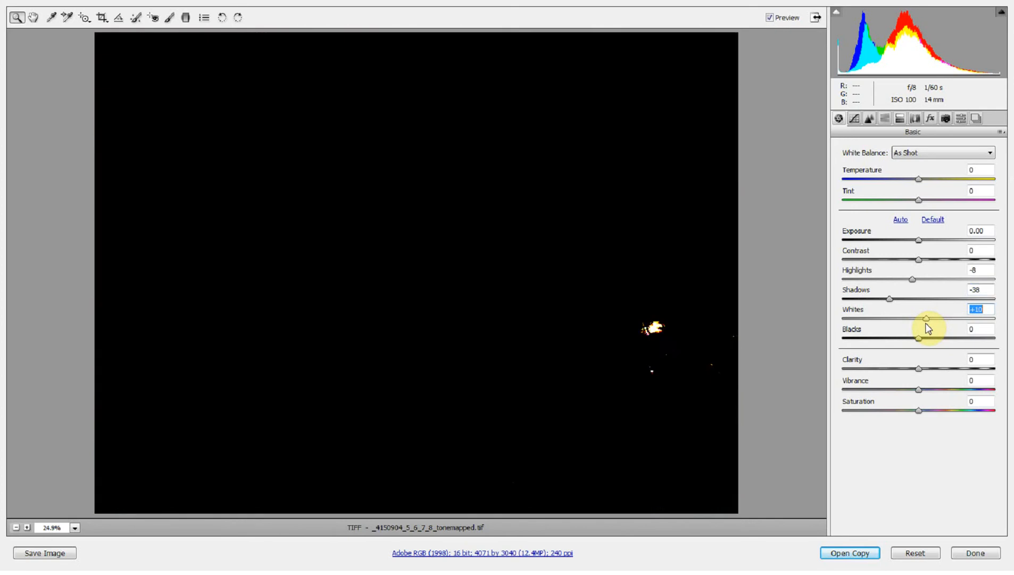
Step: Set whites to +9 and blacks to +11 so only the roof edges clip
left_click_drag(919, 337, 925, 336)
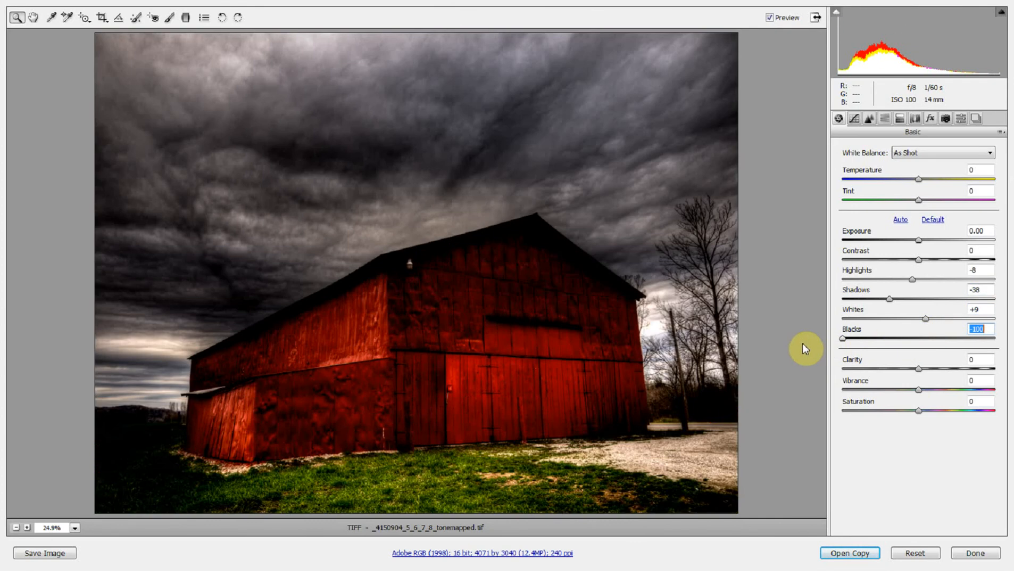
left_click_drag(843, 338, 850, 338)
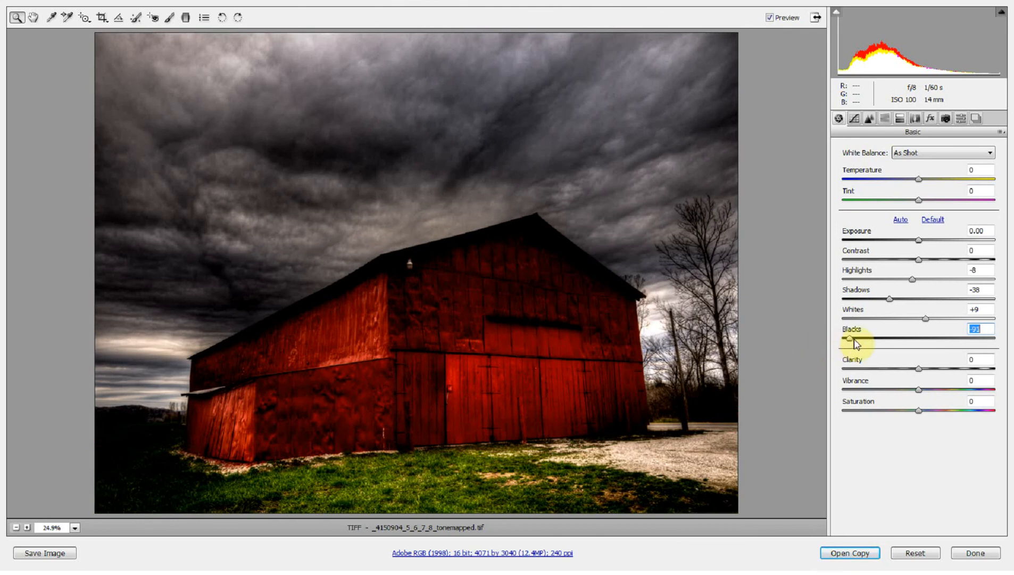
left_click_drag(851, 337, 842, 336)
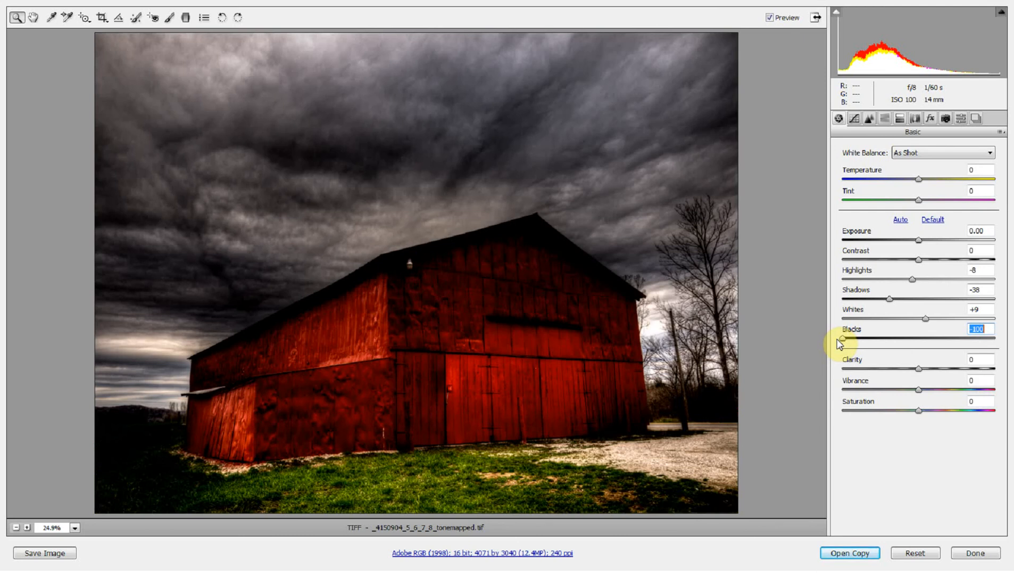
left_click_drag(857, 337, 866, 337)
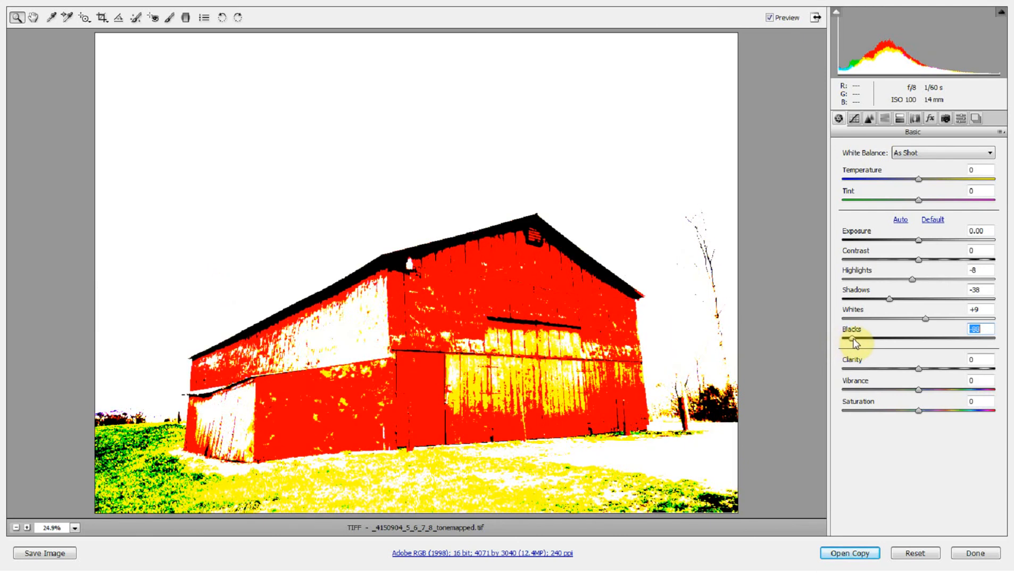
left_click_drag(854, 336, 909, 339)
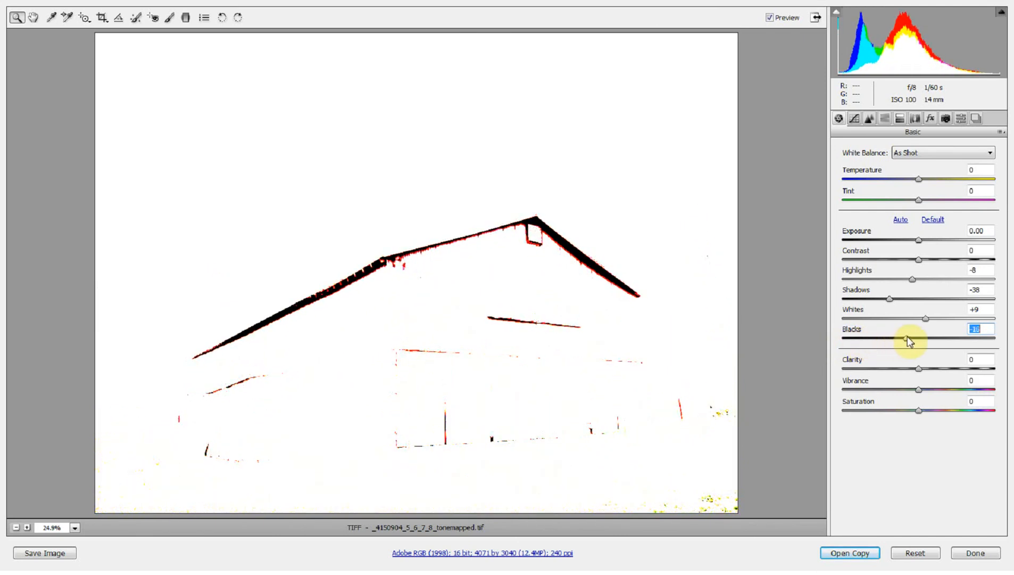
left_click_drag(890, 340, 928, 339)
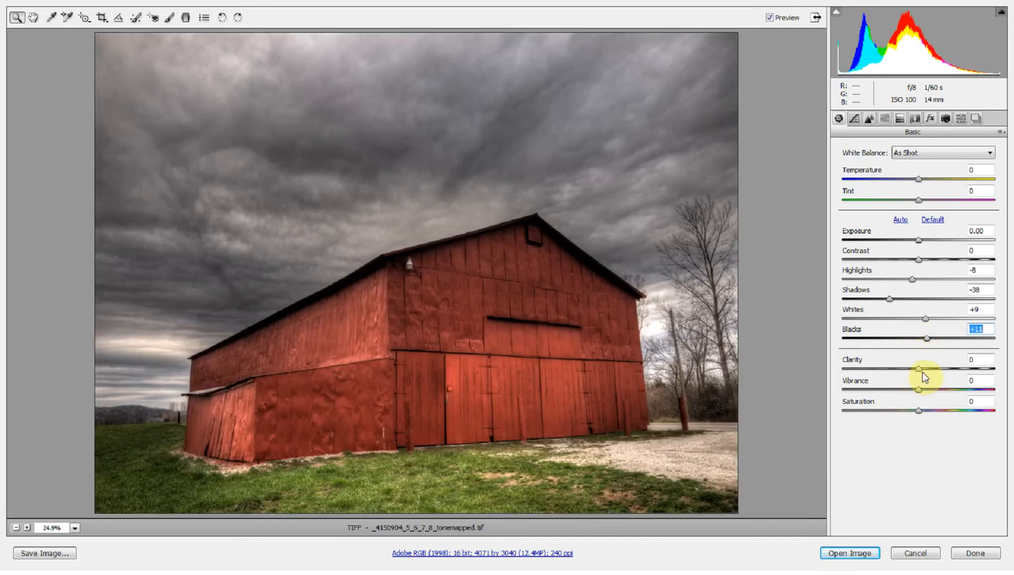
Step: Settle clarity at +12 after testing the maximum
left_click_drag(919, 369, 945, 369)
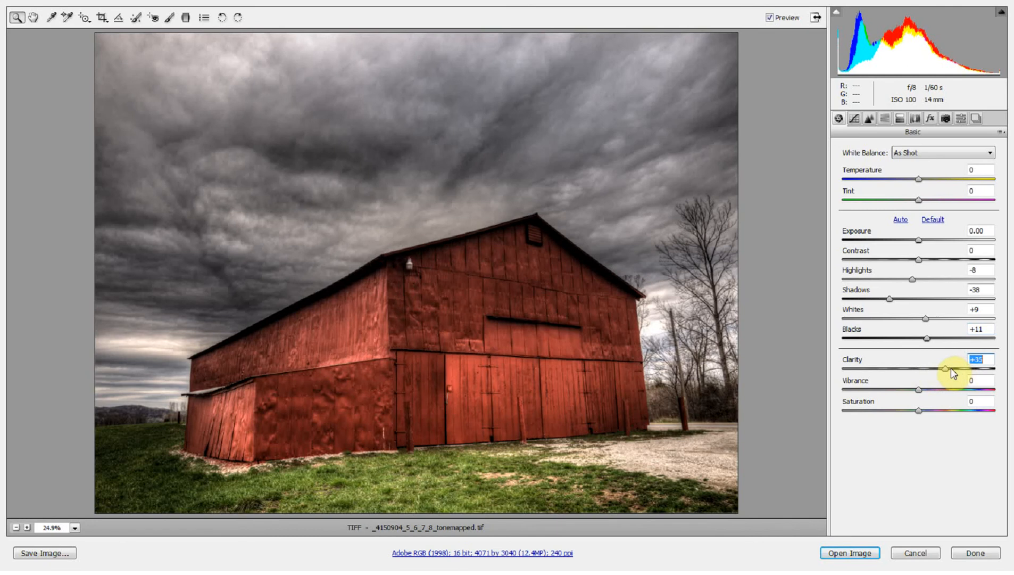
left_click_drag(945, 369, 996, 369)
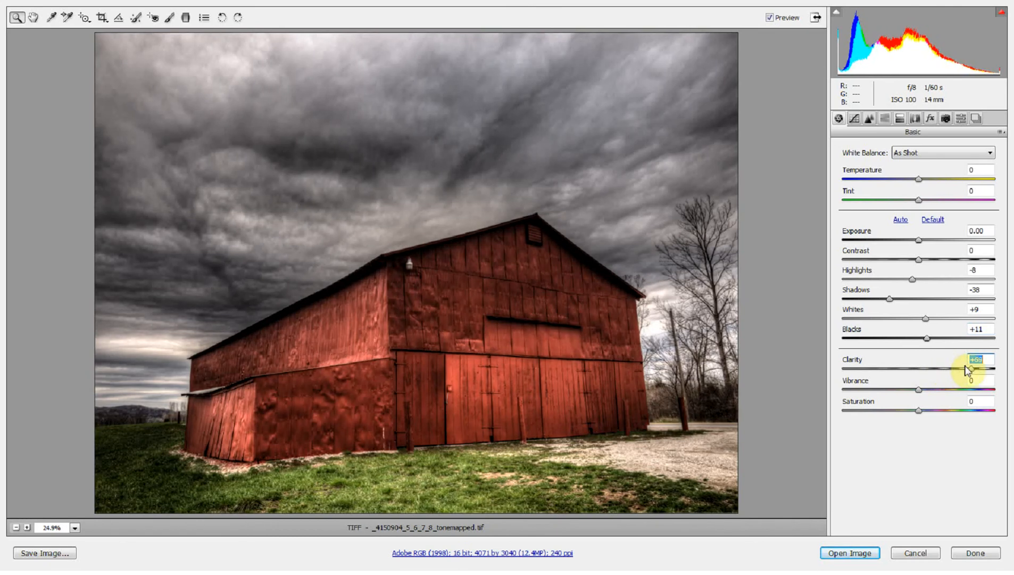
left_click_drag(977, 369, 996, 369)
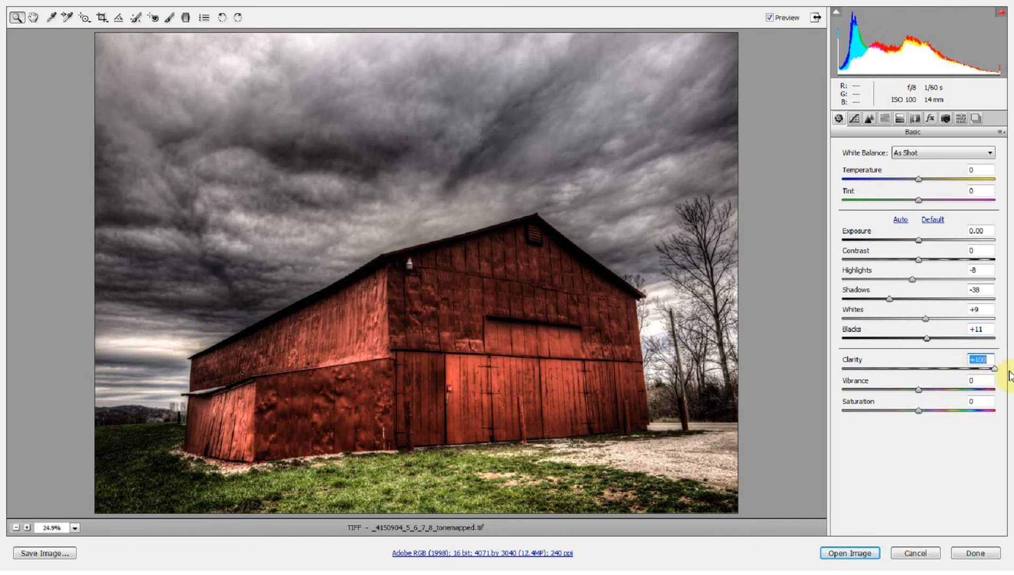
left_click_drag(997, 369, 994, 370)
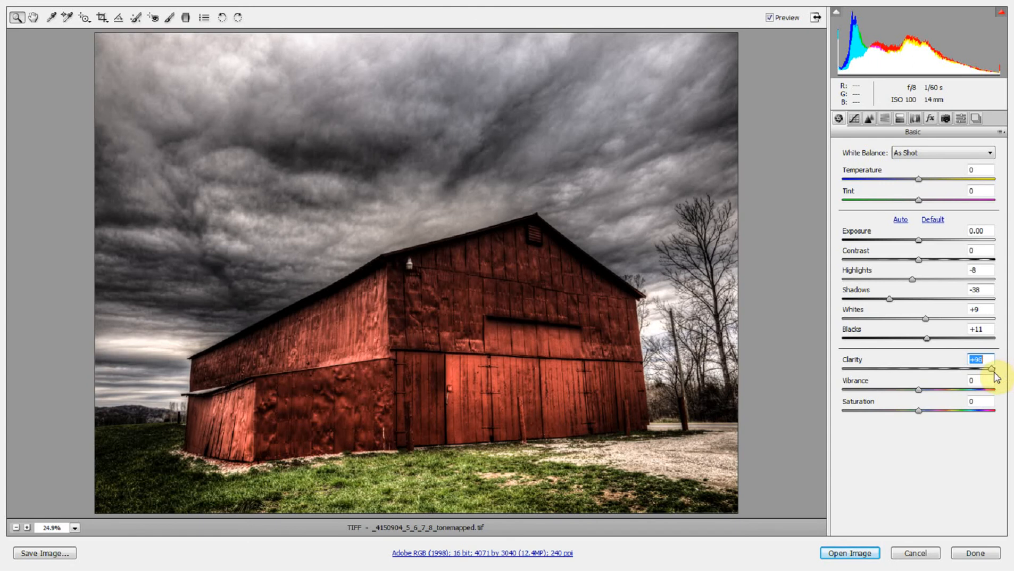
left_click_drag(996, 370, 958, 370)
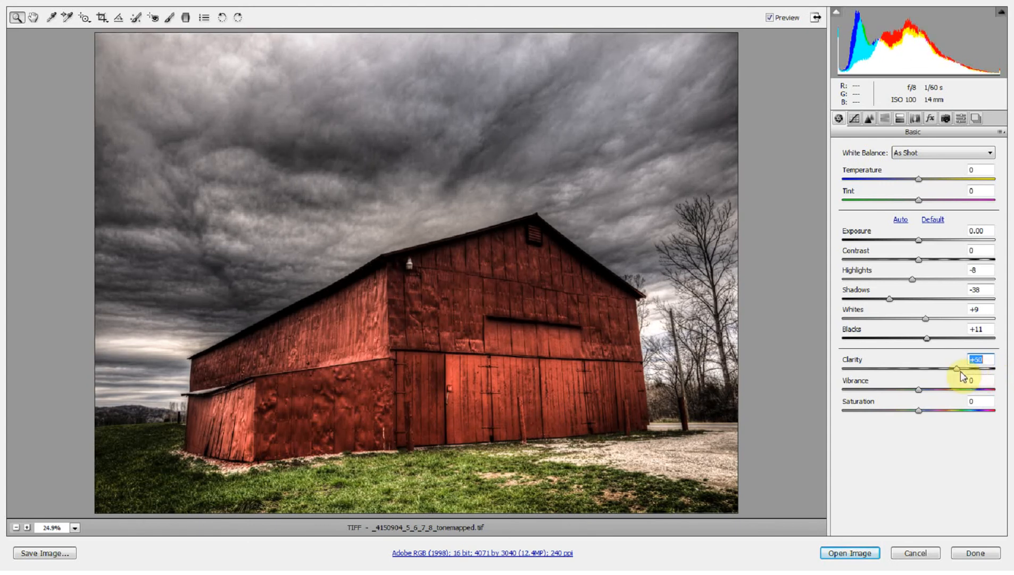
left_click_drag(964, 367, 932, 367)
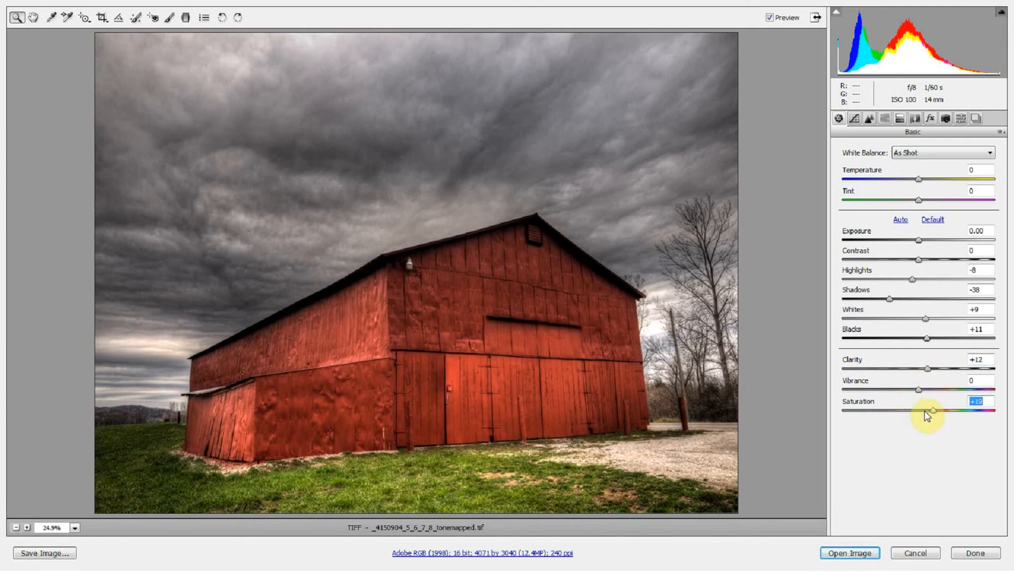
Step: Nudge saturation slightly and warm the temperature to a custom white balance
left_click_drag(951, 410, 932, 409)
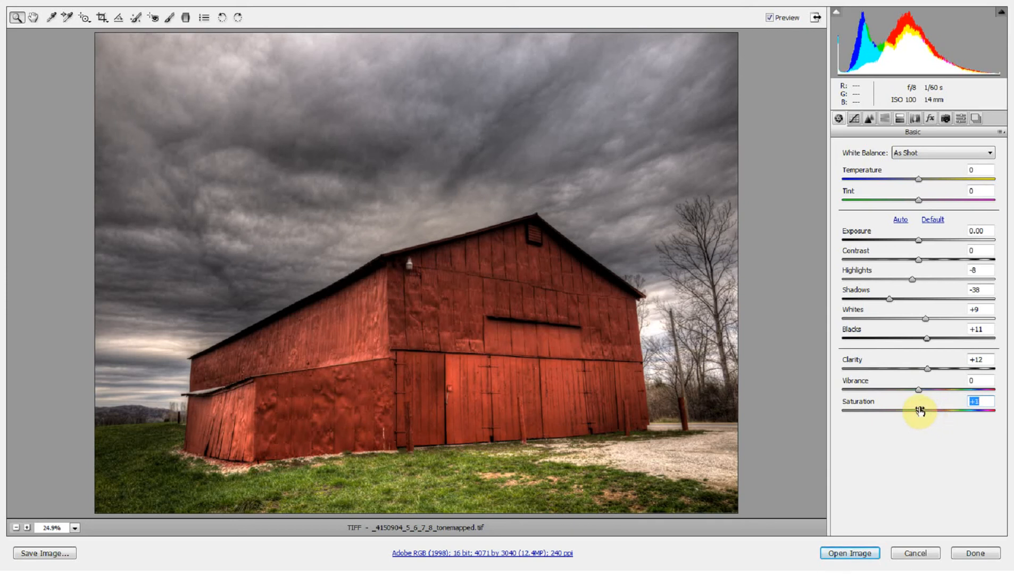
mouse_move(929, 394)
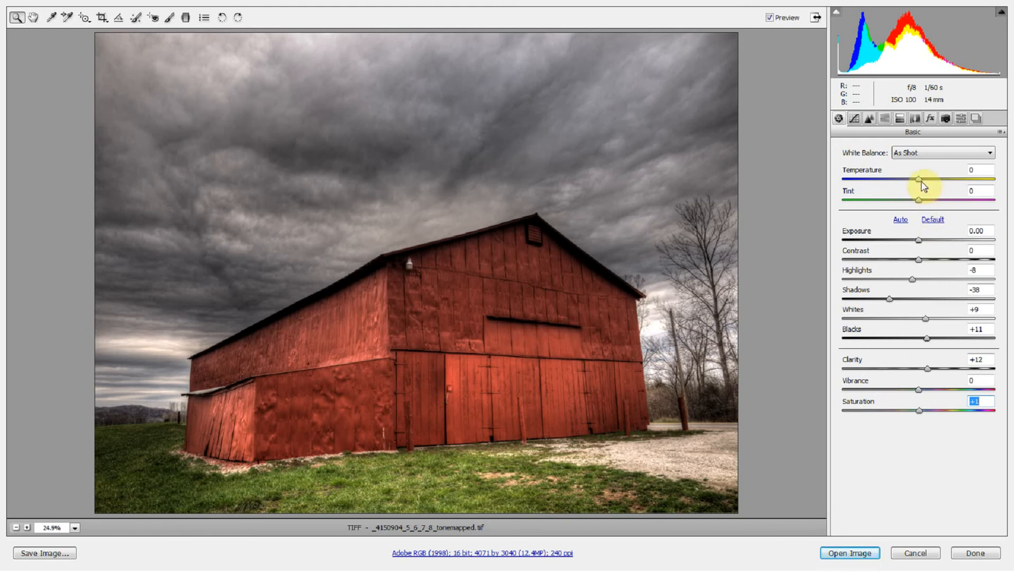
left_click_drag(917, 182, 926, 182)
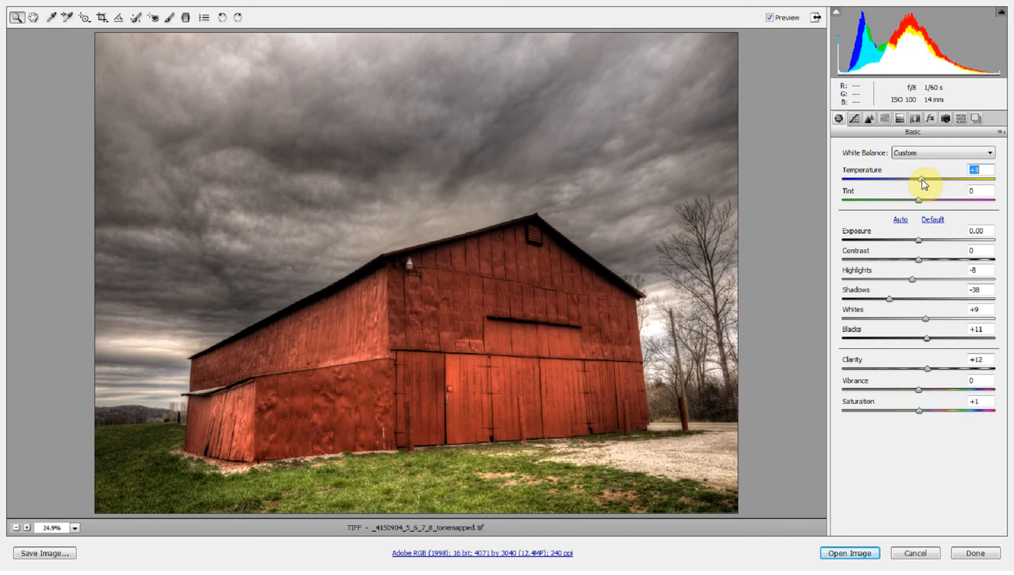
left_click_drag(922, 181, 919, 181)
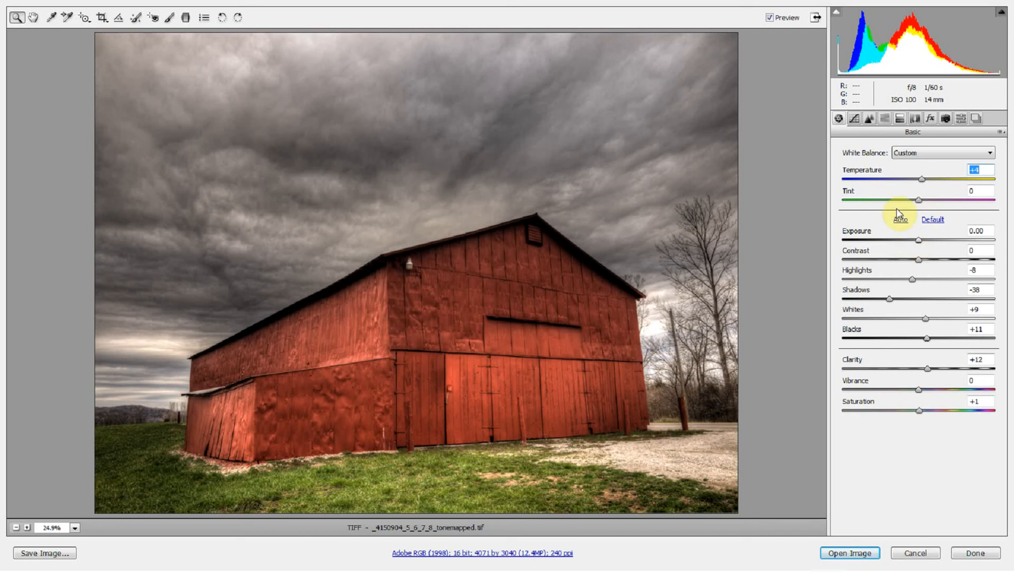
Step: Apply luminance noise reduction of about 20 in the Detail panel to smooth the sky
left_click(870, 118)
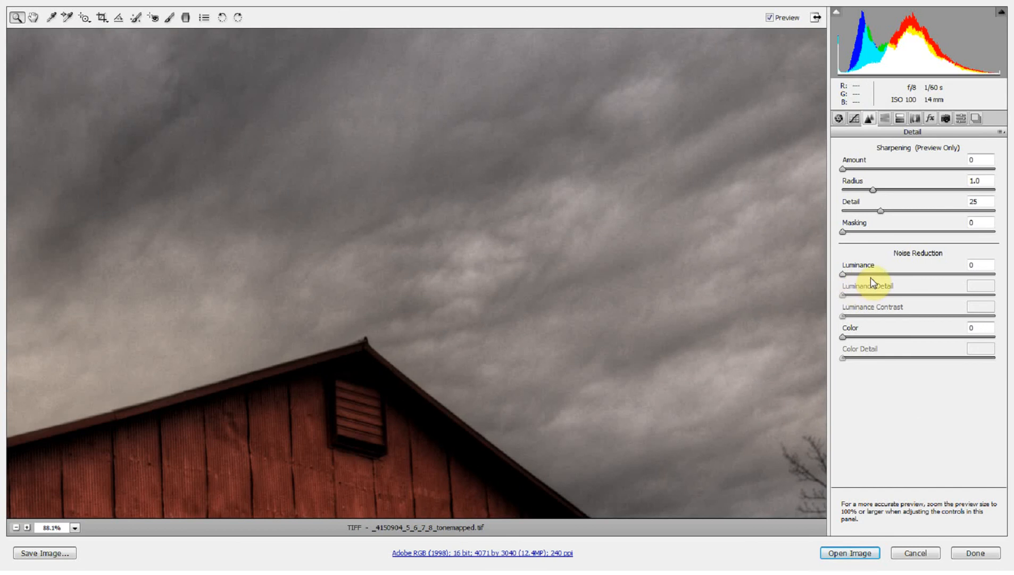
left_click_drag(842, 274, 869, 274)
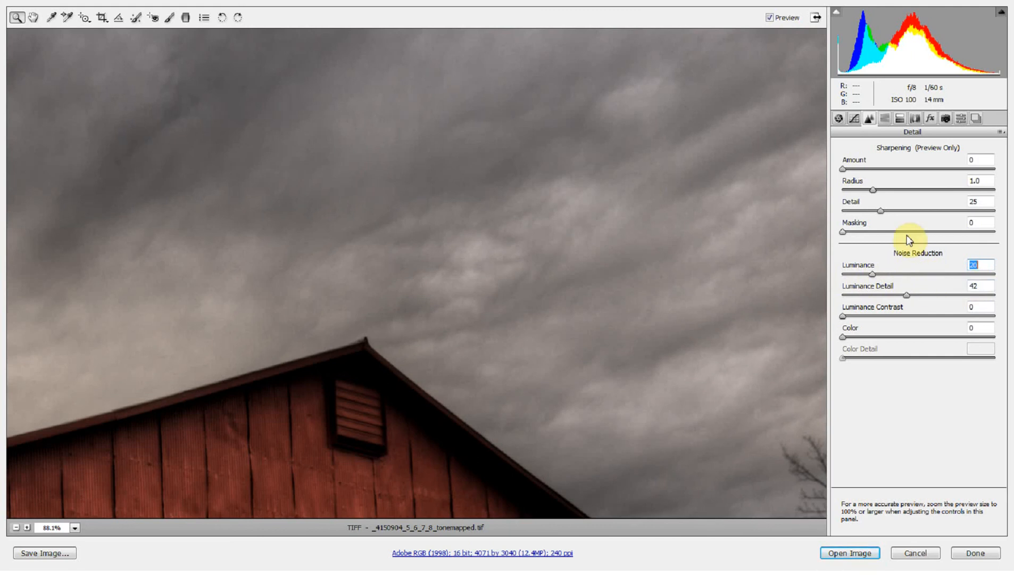
mouse_move(847, 277)
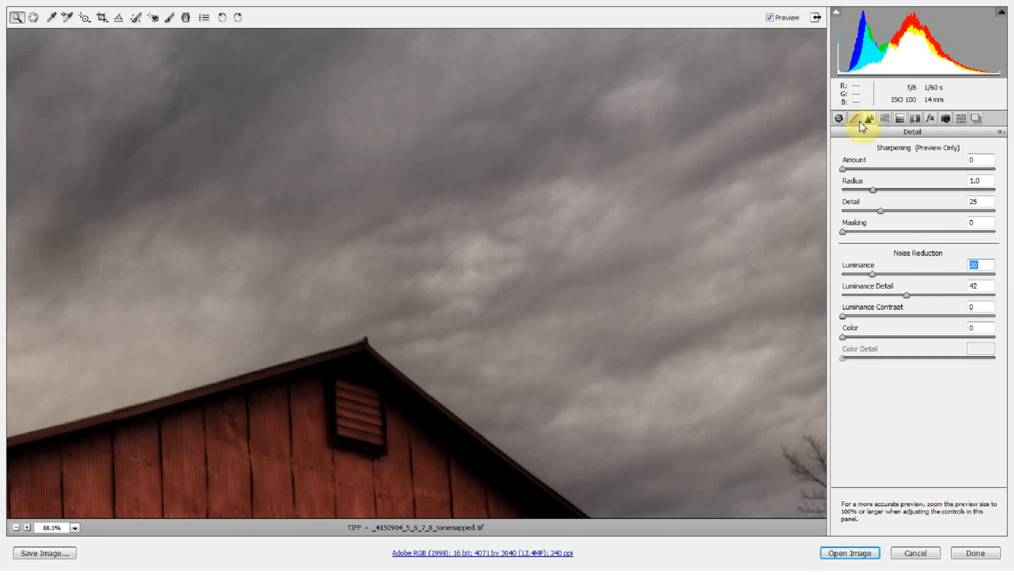
left_click(839, 118)
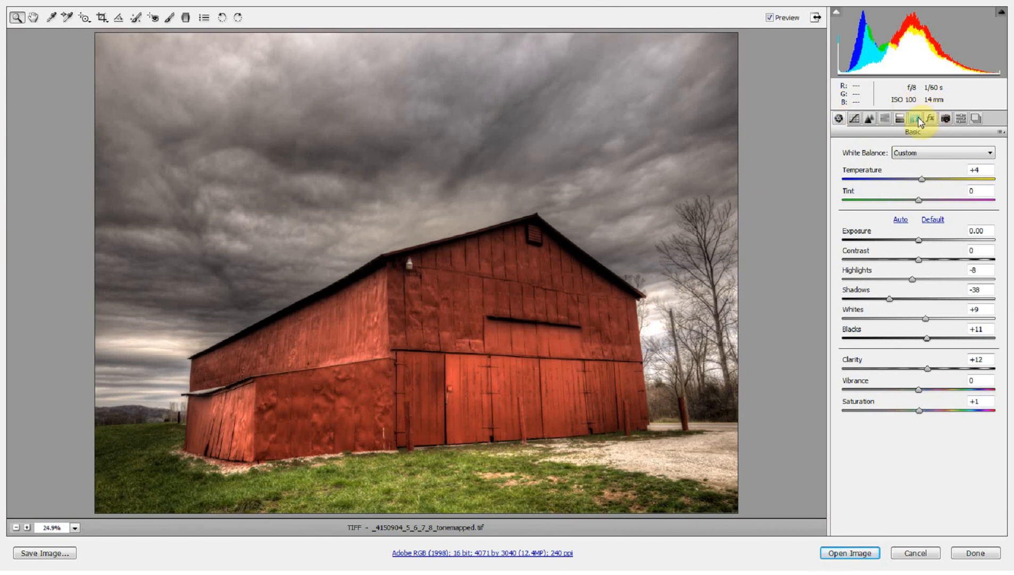
Step: In HSL/Grayscale, raise the Yellows saturation and fine-tune their luminance slightly brighter
left_click(884, 119)
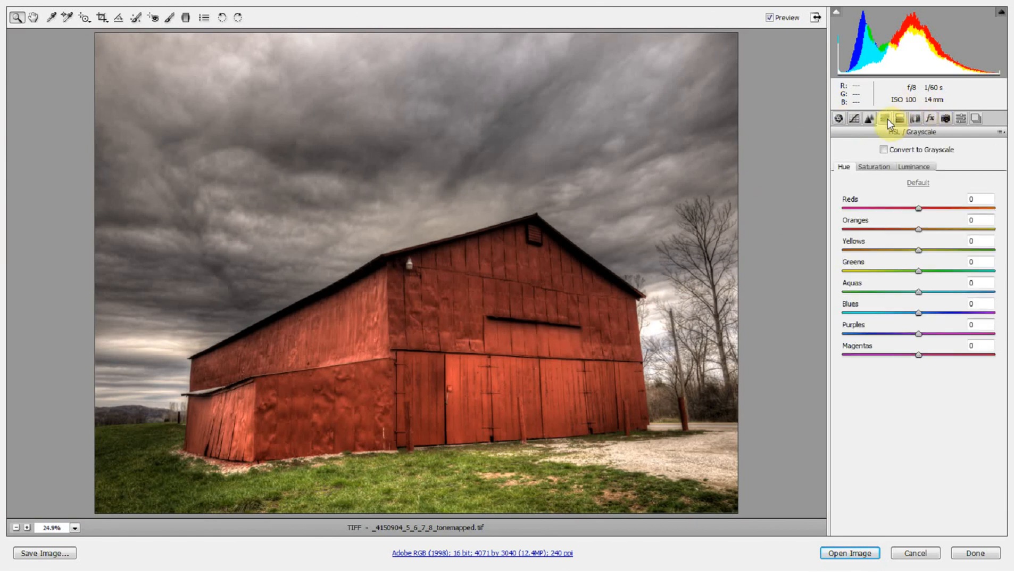
left_click(874, 166)
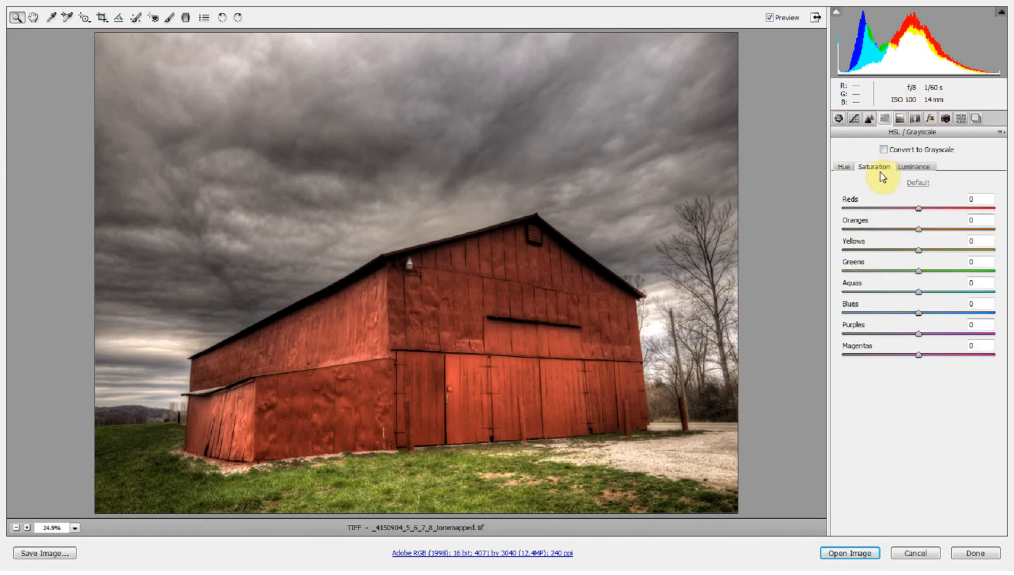
left_click_drag(919, 248, 971, 248)
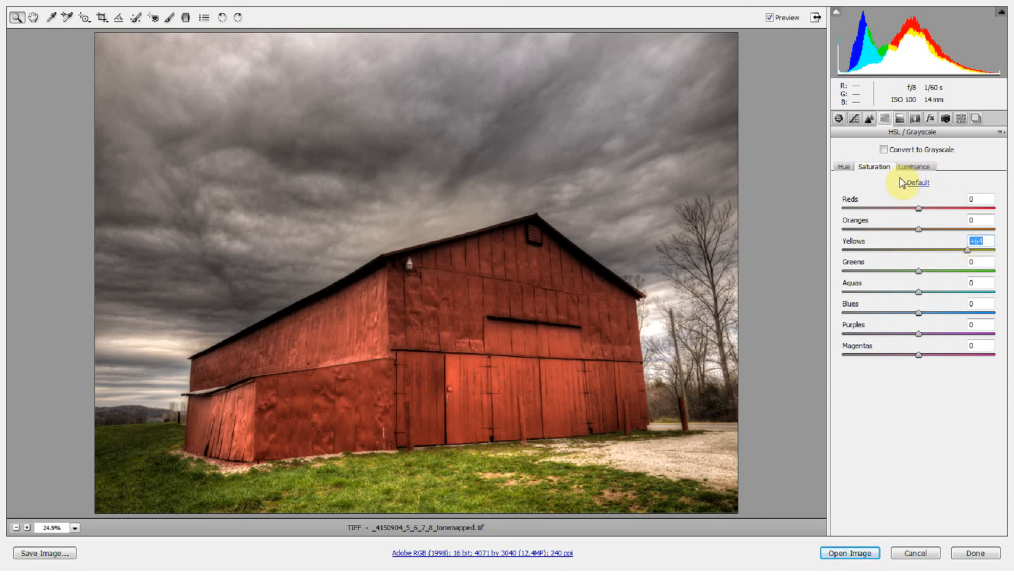
left_click(914, 166)
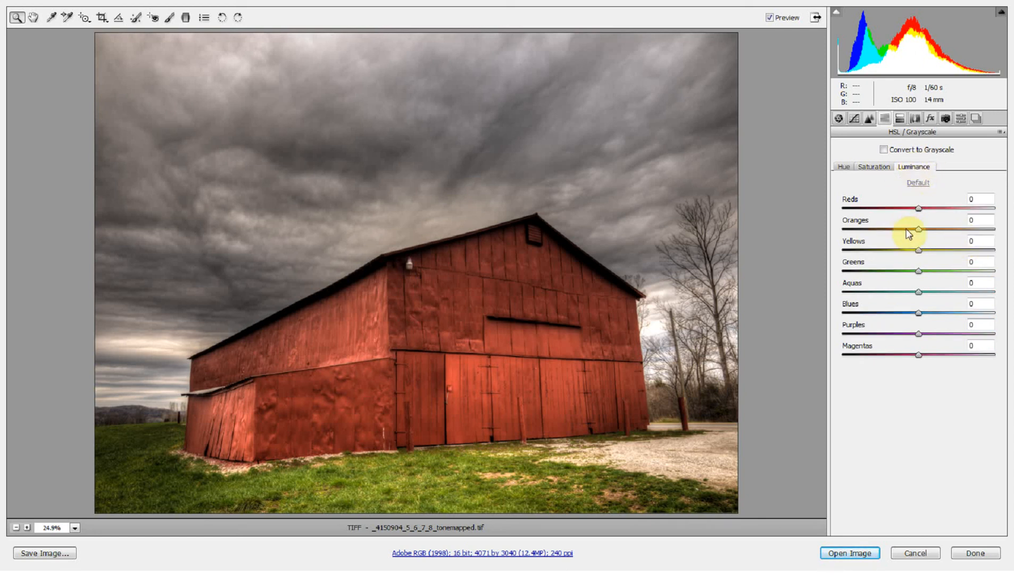
left_click_drag(917, 250, 857, 250)
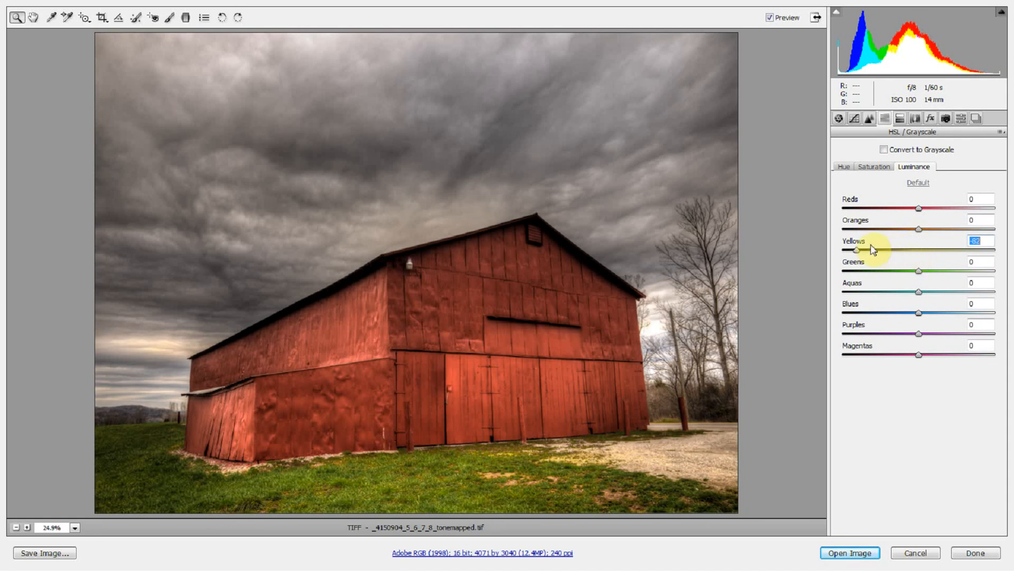
left_click_drag(857, 249, 947, 249)
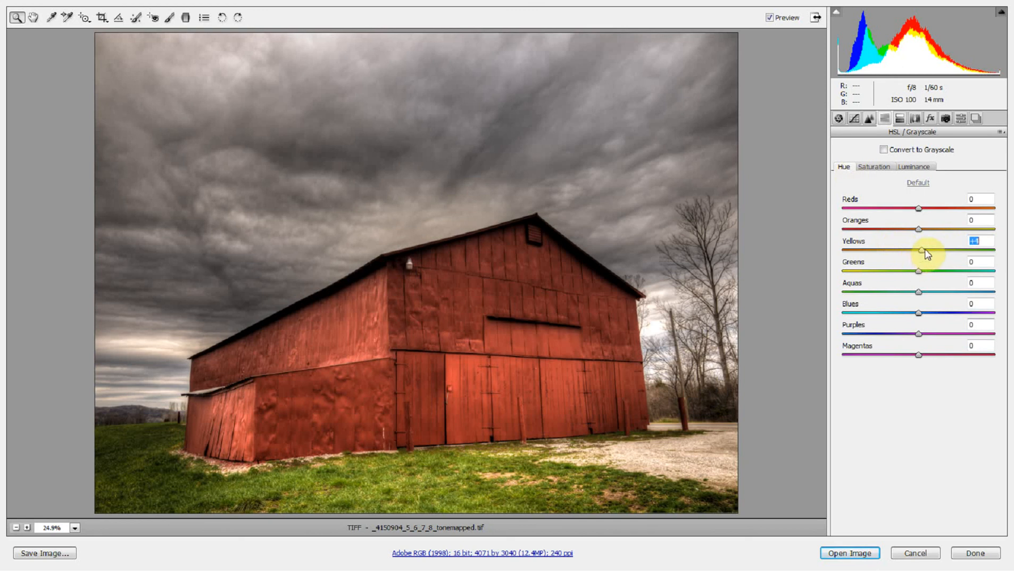
Step: Shift the Yellows hue toward green to +53 and nudge the Greens hue to +1
left_click_drag(918, 251, 964, 250)
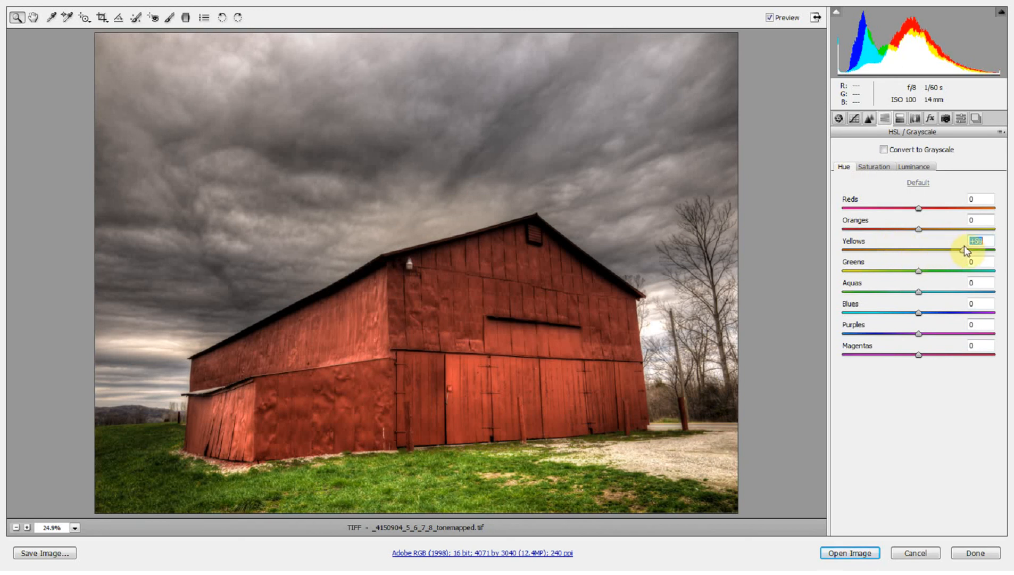
left_click_drag(964, 250, 918, 250)
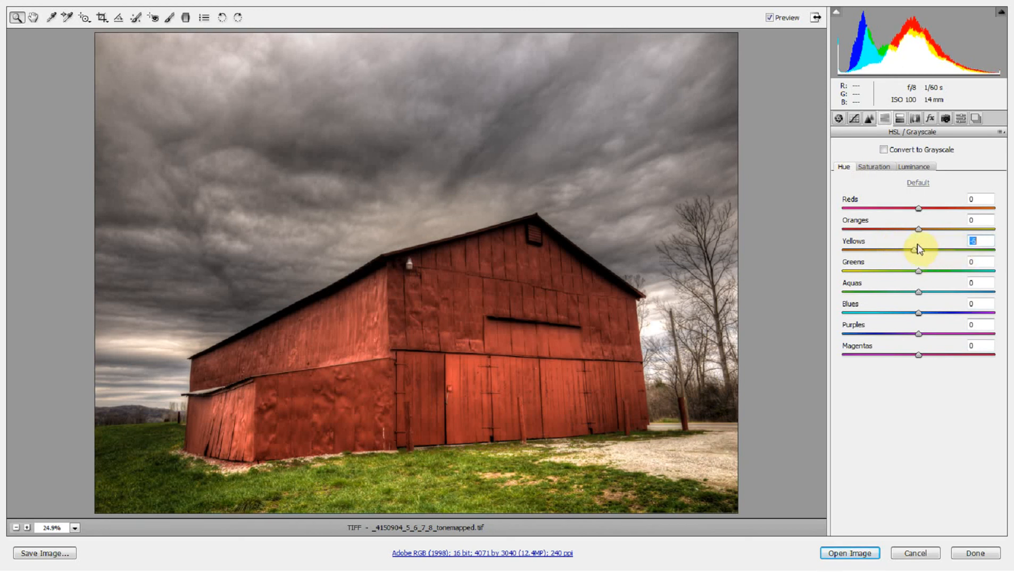
left_click_drag(919, 249, 977, 249)
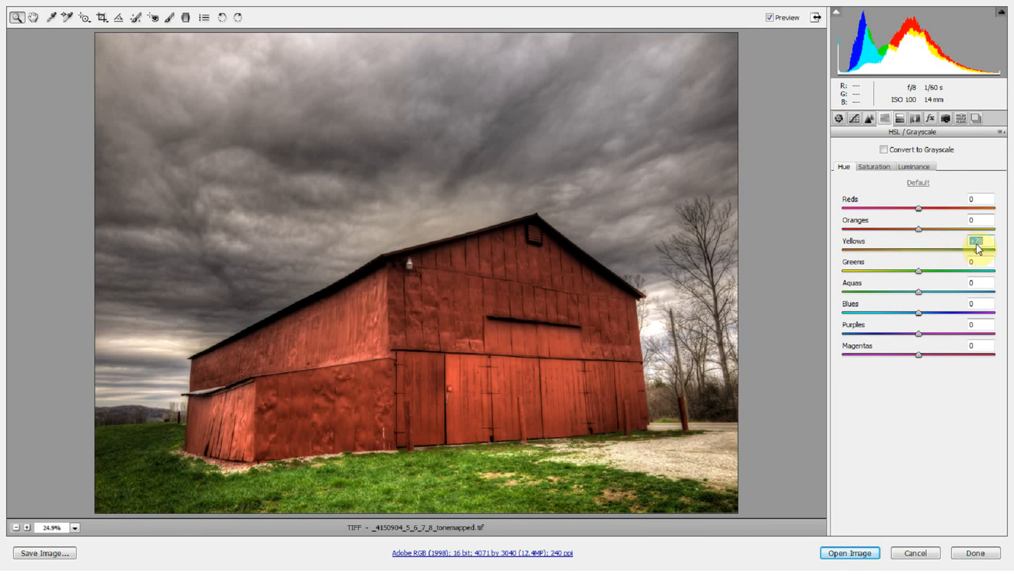
left_click_drag(976, 251, 968, 251)
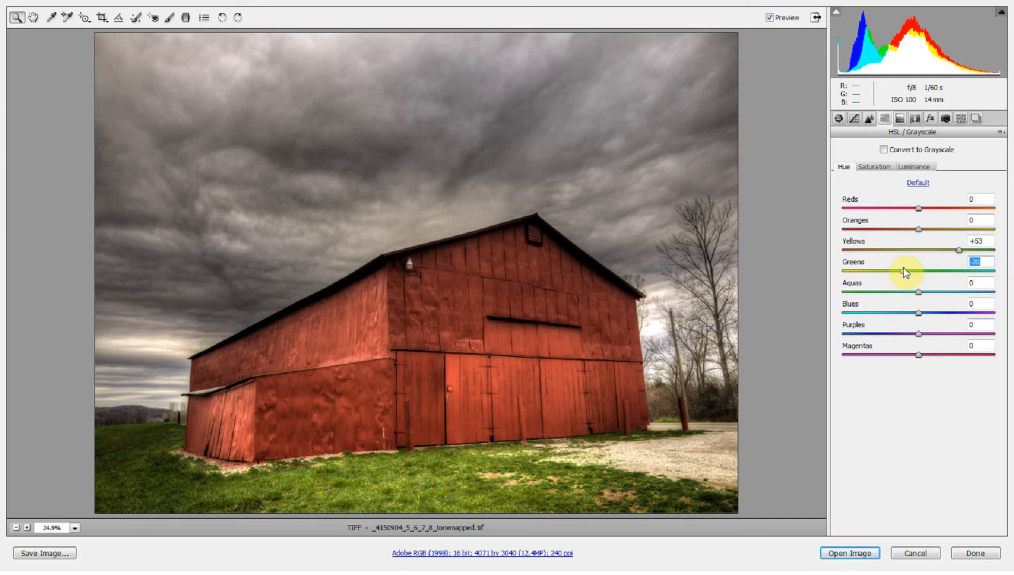
left_click_drag(905, 272, 929, 271)
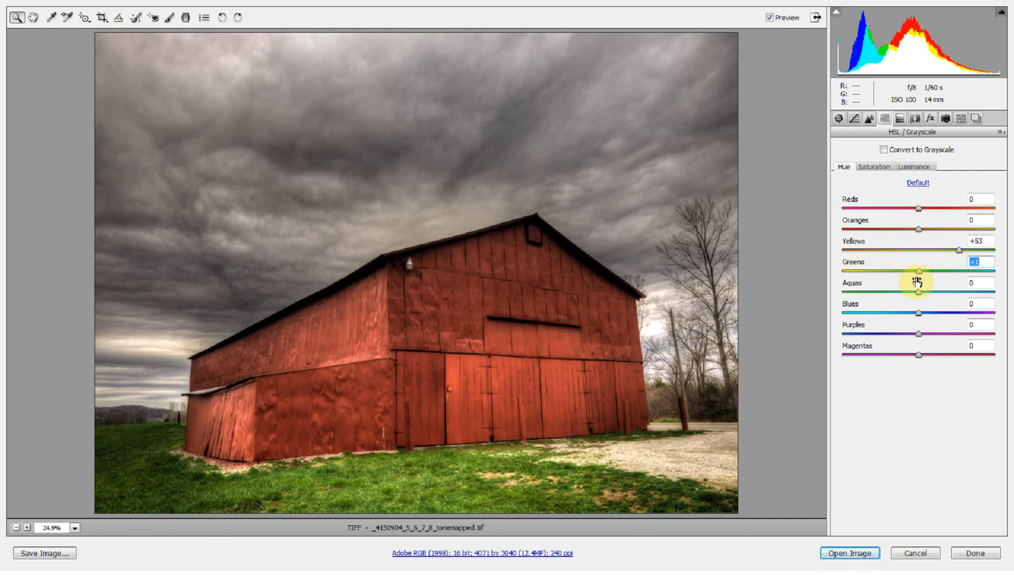
mouse_move(892, 242)
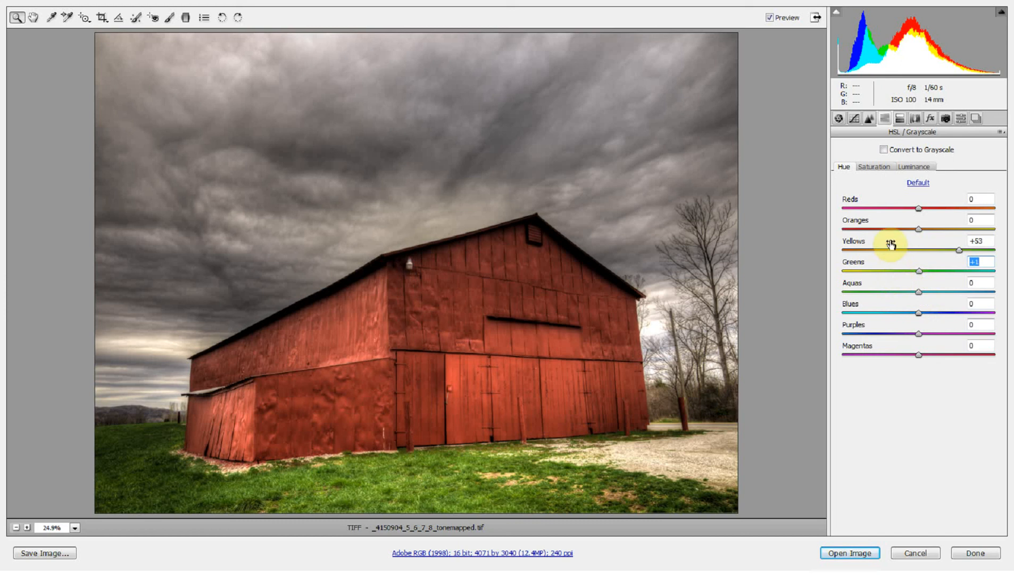
Step: Rework the Reds hue toward a deeper red and boost their saturation
left_click_drag(935, 209, 979, 209)
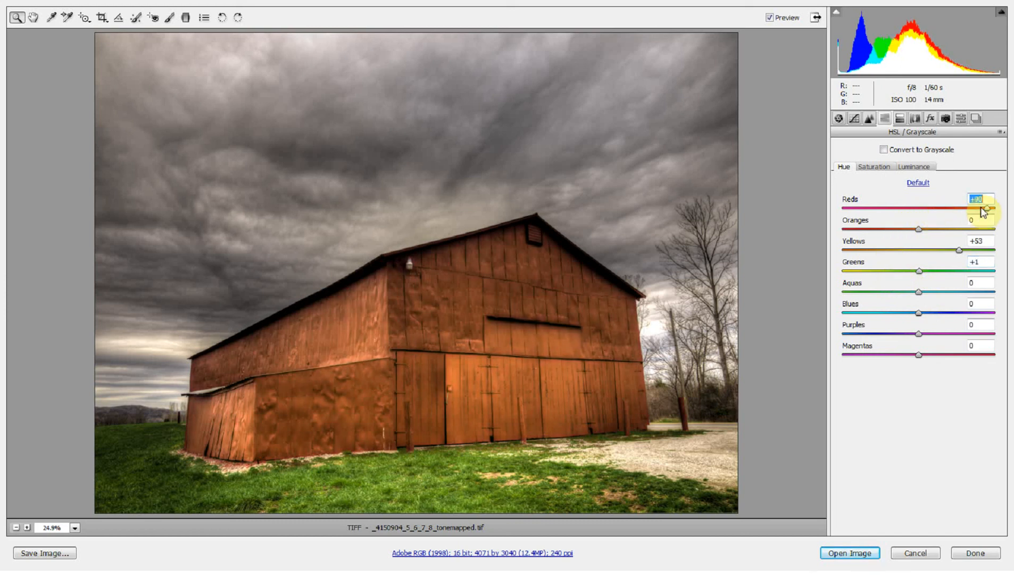
left_click_drag(977, 209, 893, 209)
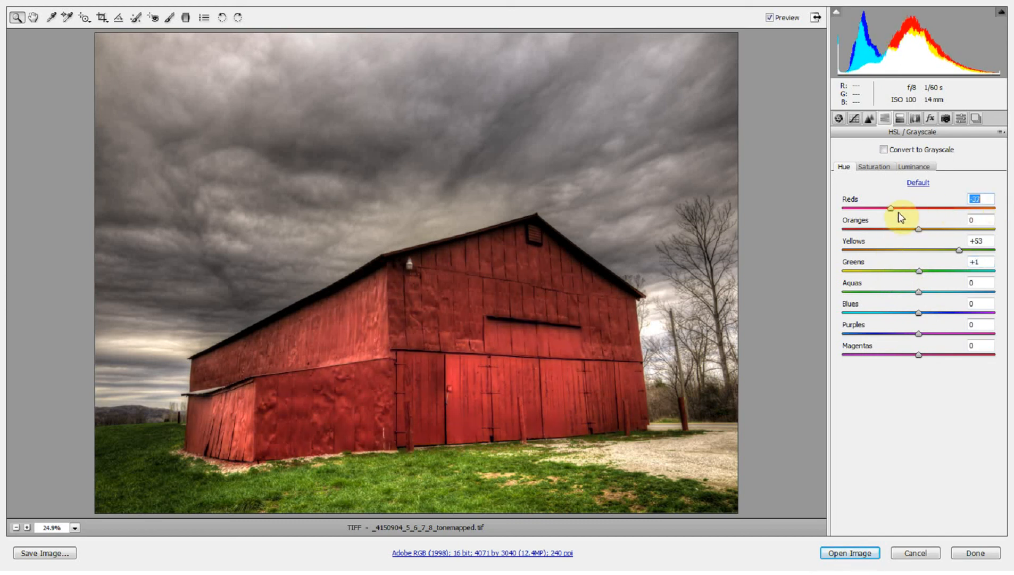
left_click_drag(893, 208, 917, 208)
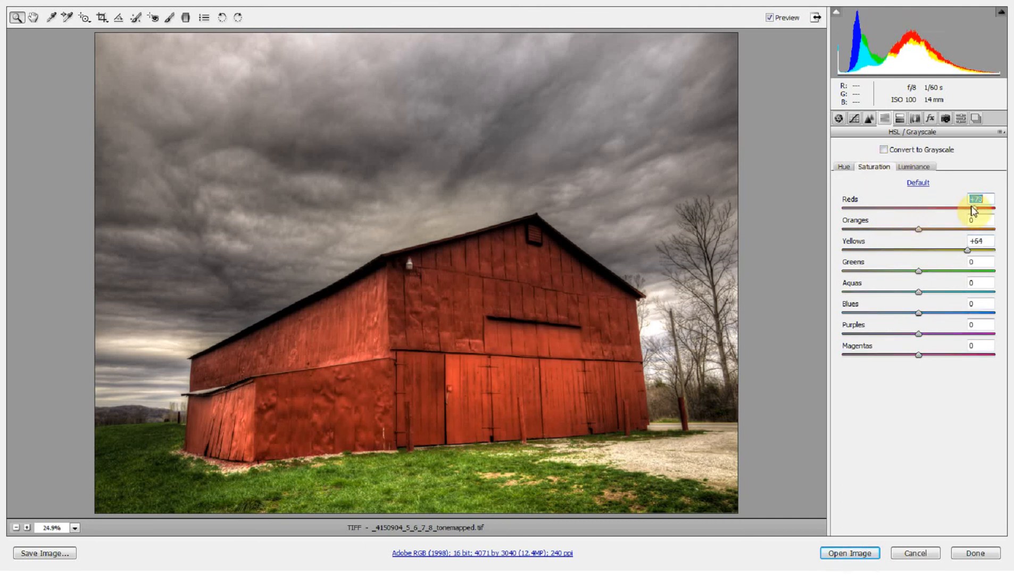
left_click_drag(971, 208, 958, 208)
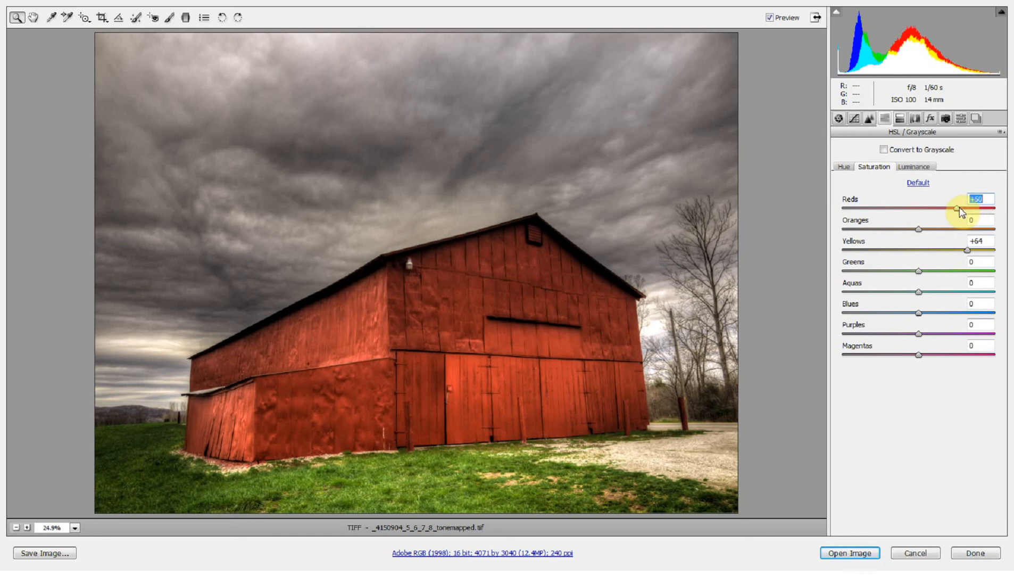
Step: Adjust the Reds luminance, darkening then settling near neutral
left_click(914, 166)
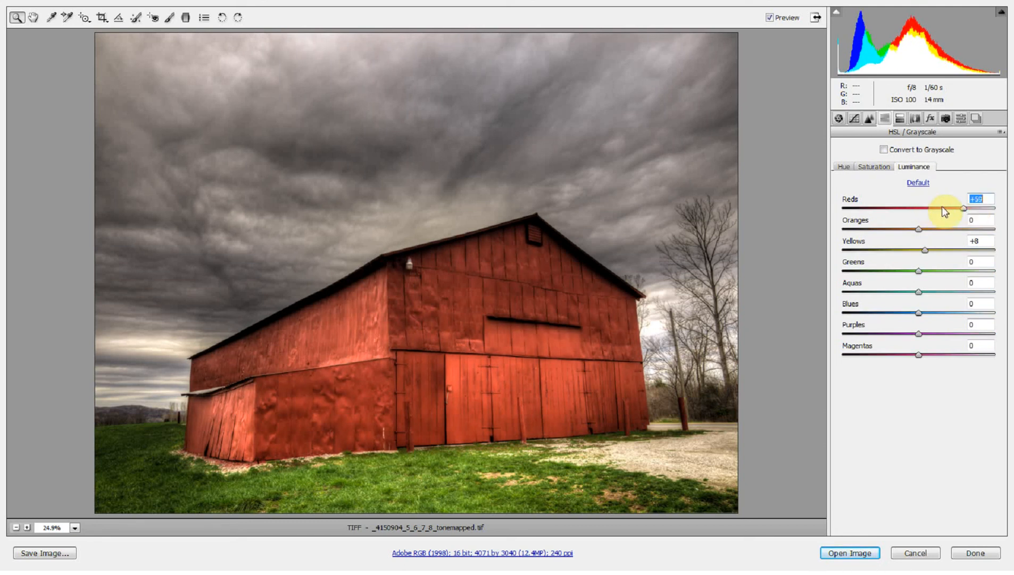
left_click_drag(964, 208, 912, 208)
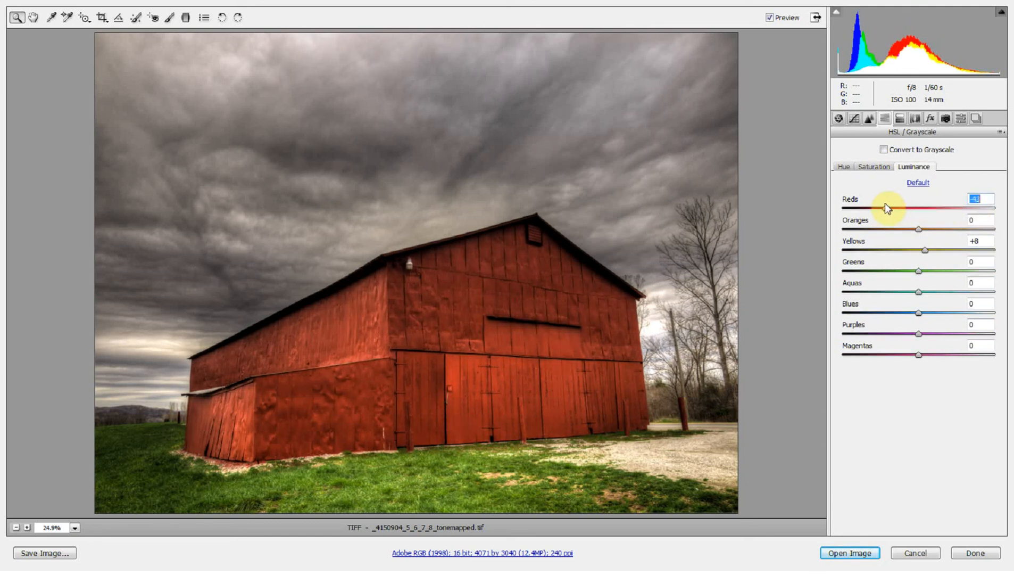
left_click_drag(915, 209, 908, 209)
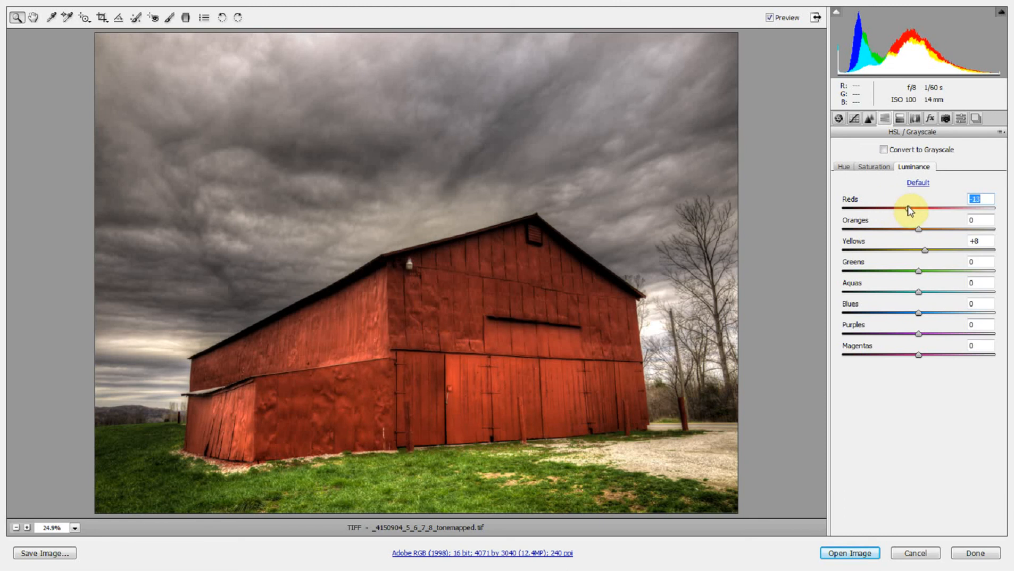